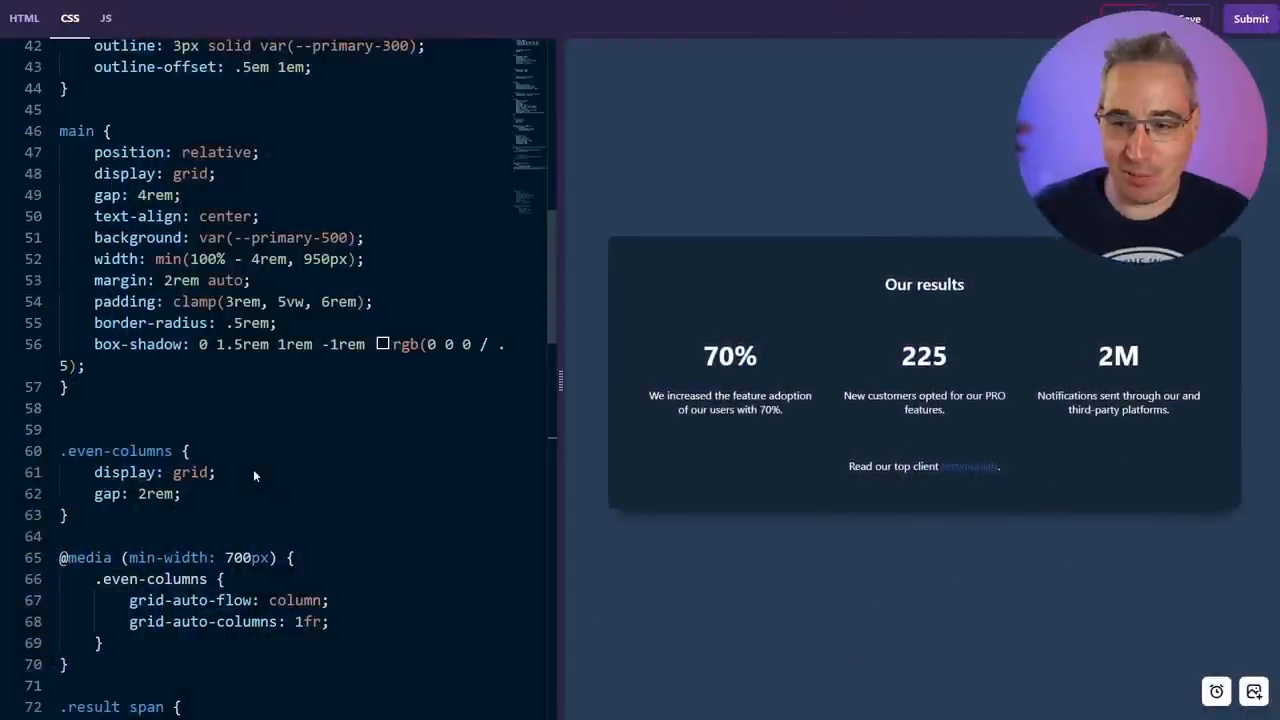
{"action": "left_click_drag", "start_coordinate": [560, 380], "coordinate": [543, 380]}
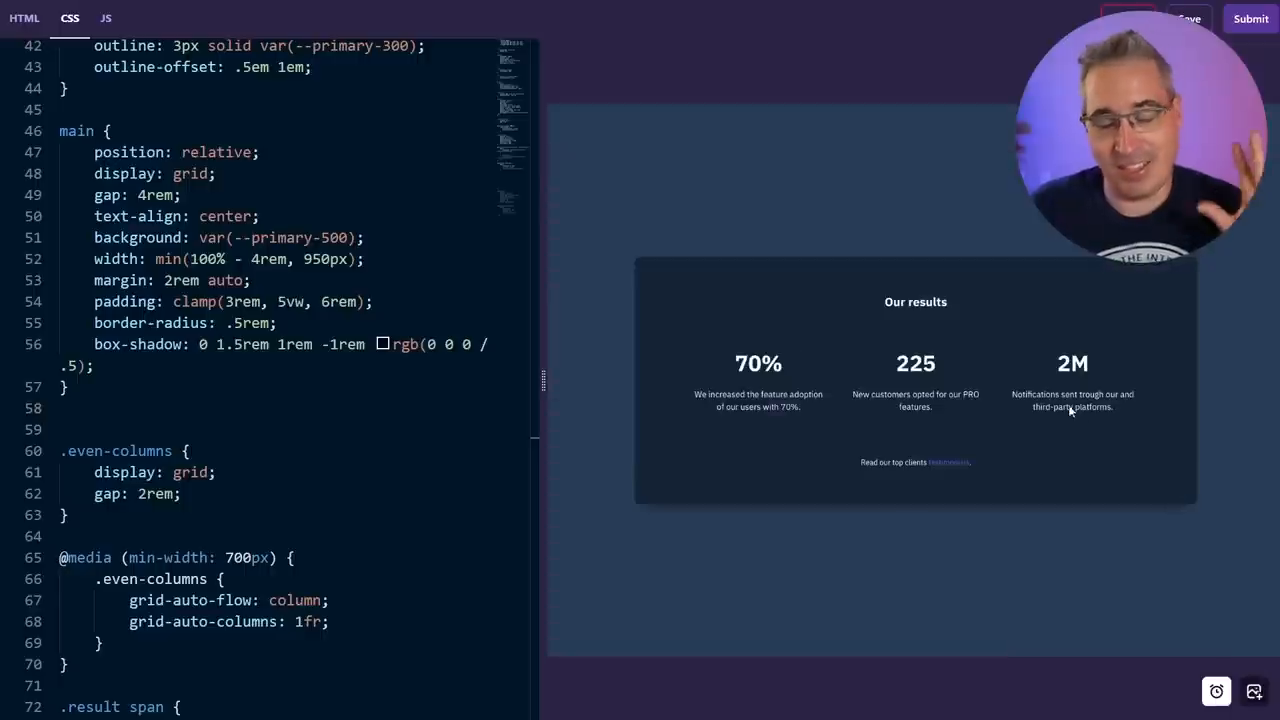
{"action": "mouse_move", "coordinate": [1071, 438]}
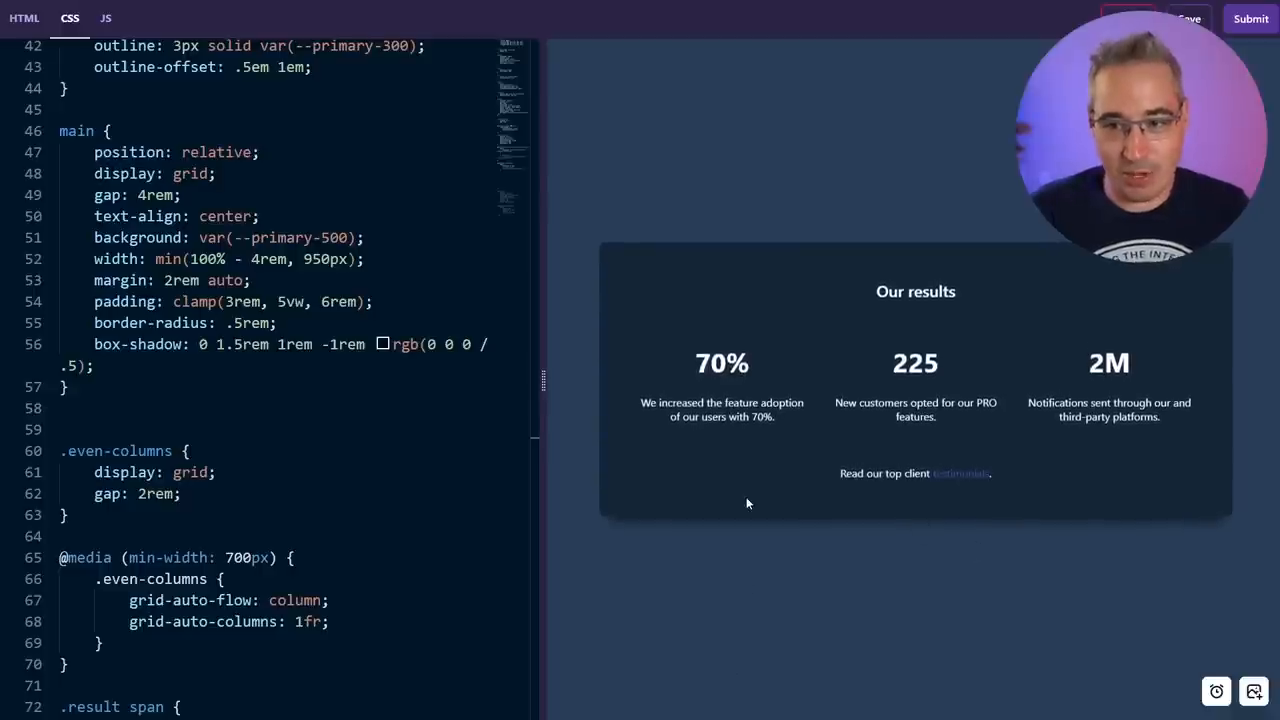
{"action": "mouse_move", "coordinate": [756, 549]}
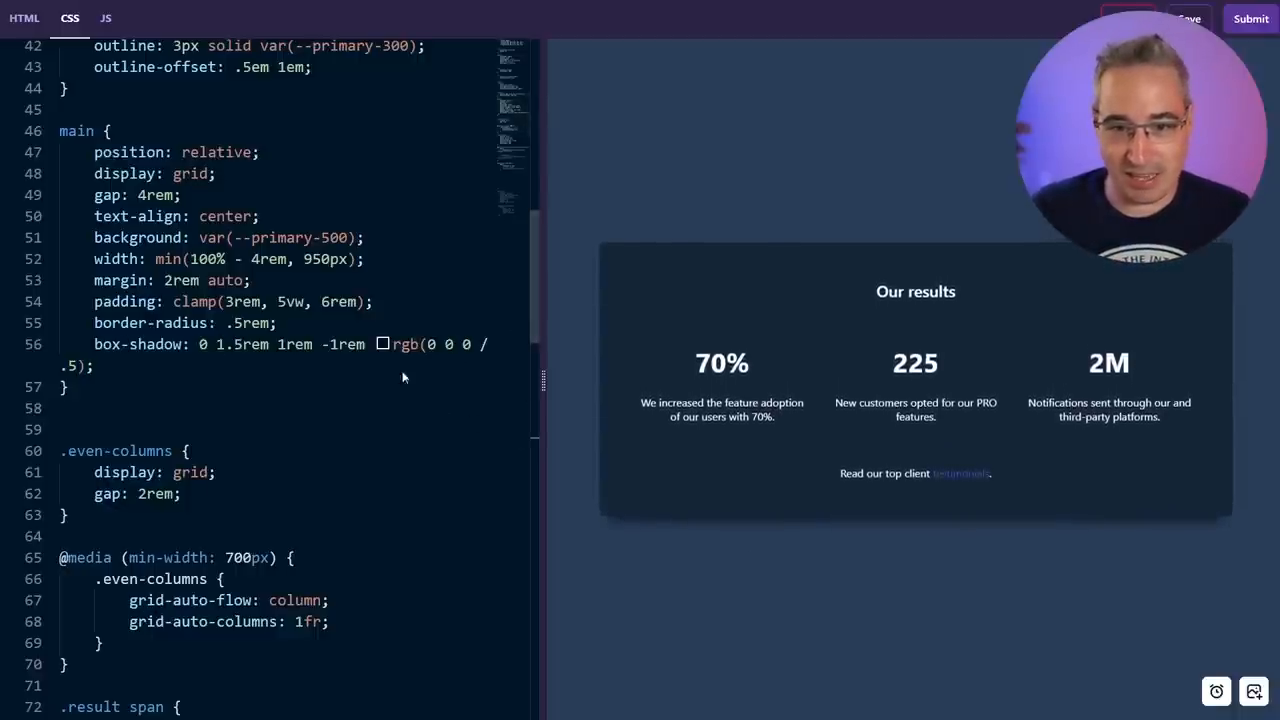
{"action": "scroll", "scroll_direction": "down", "scroll_amount": 3}
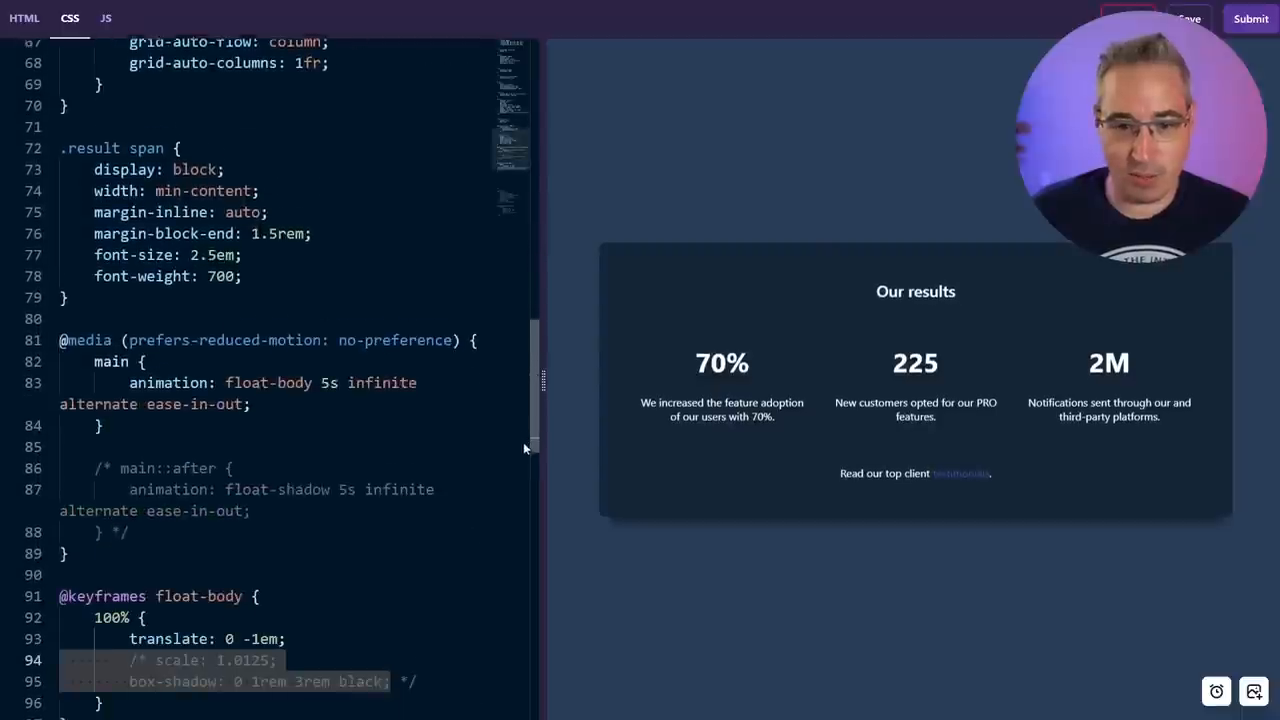
{"action": "scroll", "scroll_direction": "down", "scroll_amount": 3}
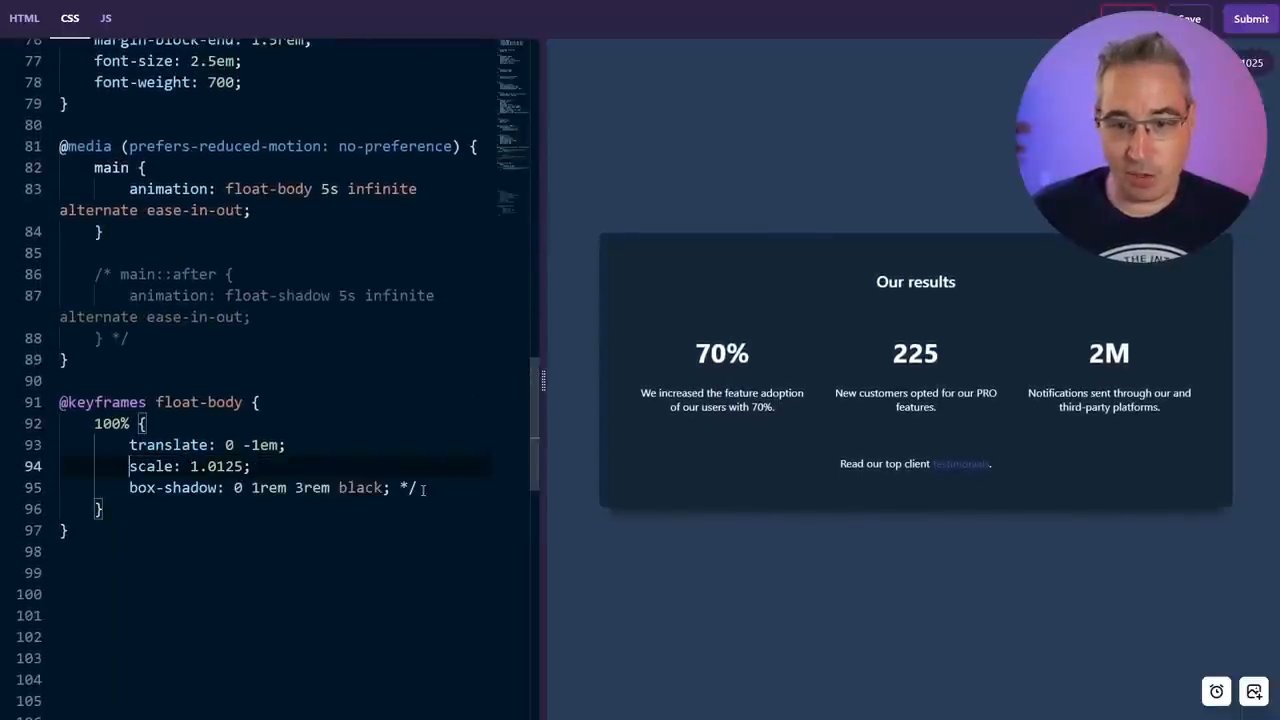
{"action": "mouse_move", "coordinate": [172, 487]}
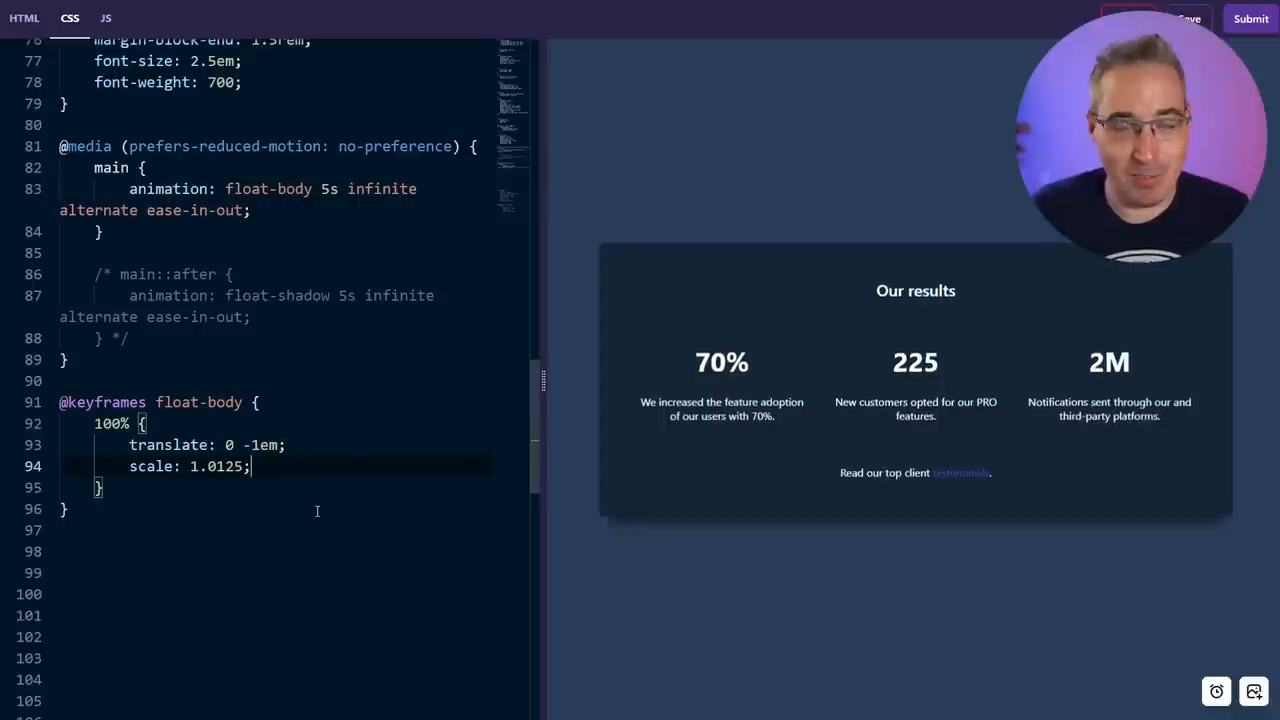
{"action": "scroll", "scroll_direction": "up", "scroll_amount": 3}
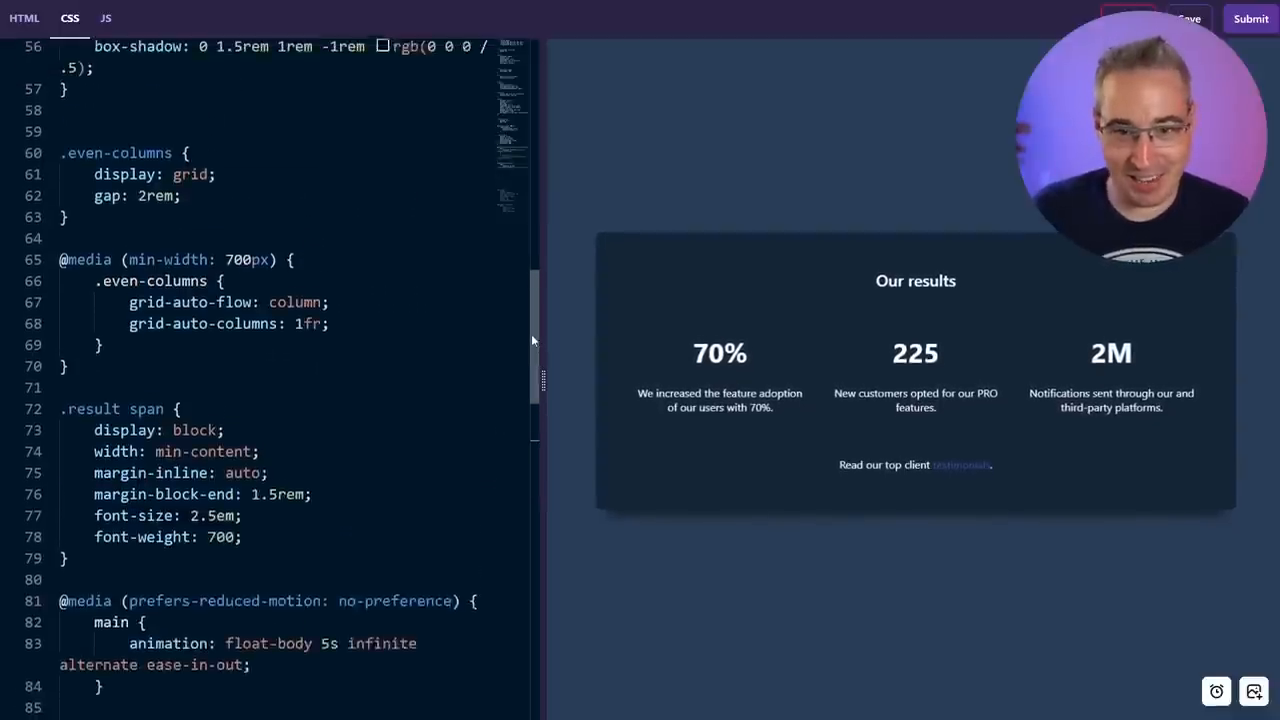
{"action": "scroll", "scroll_direction": "up", "scroll_amount": 3}
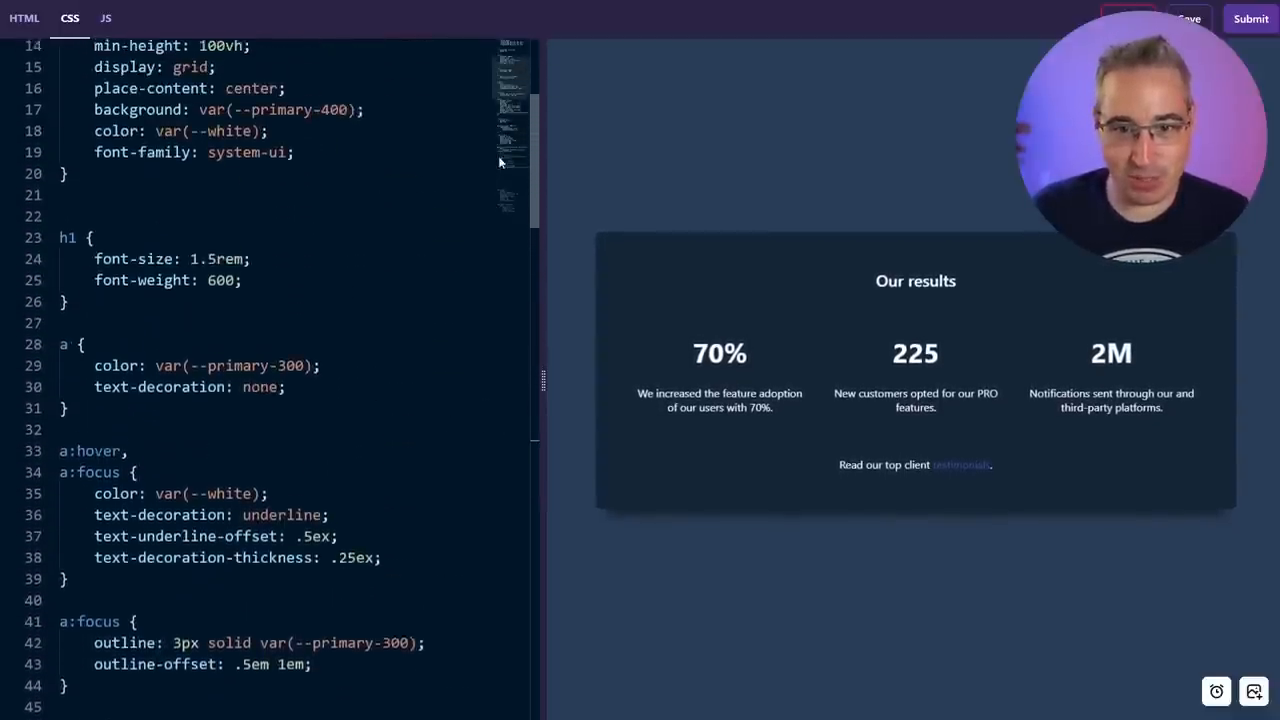
{"action": "scroll", "scroll_direction": "down", "scroll_amount": 3}
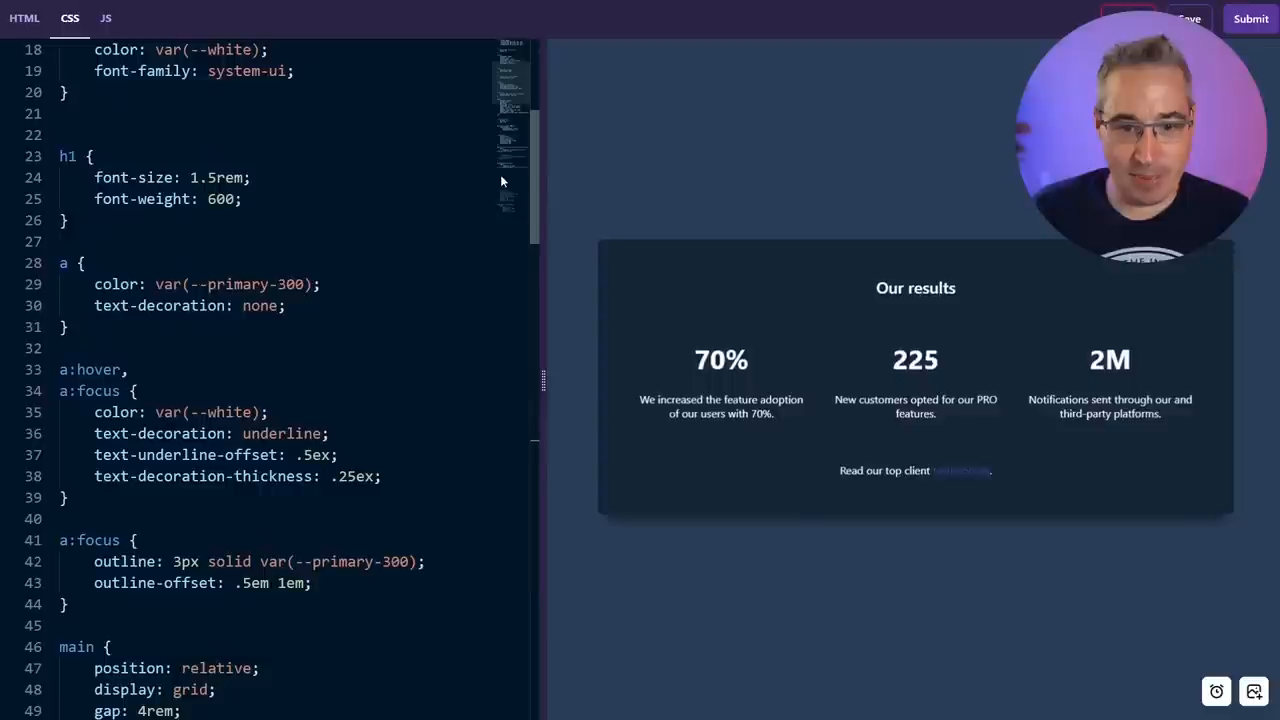
{"action": "scroll", "scroll_direction": "down", "scroll_amount": 3}
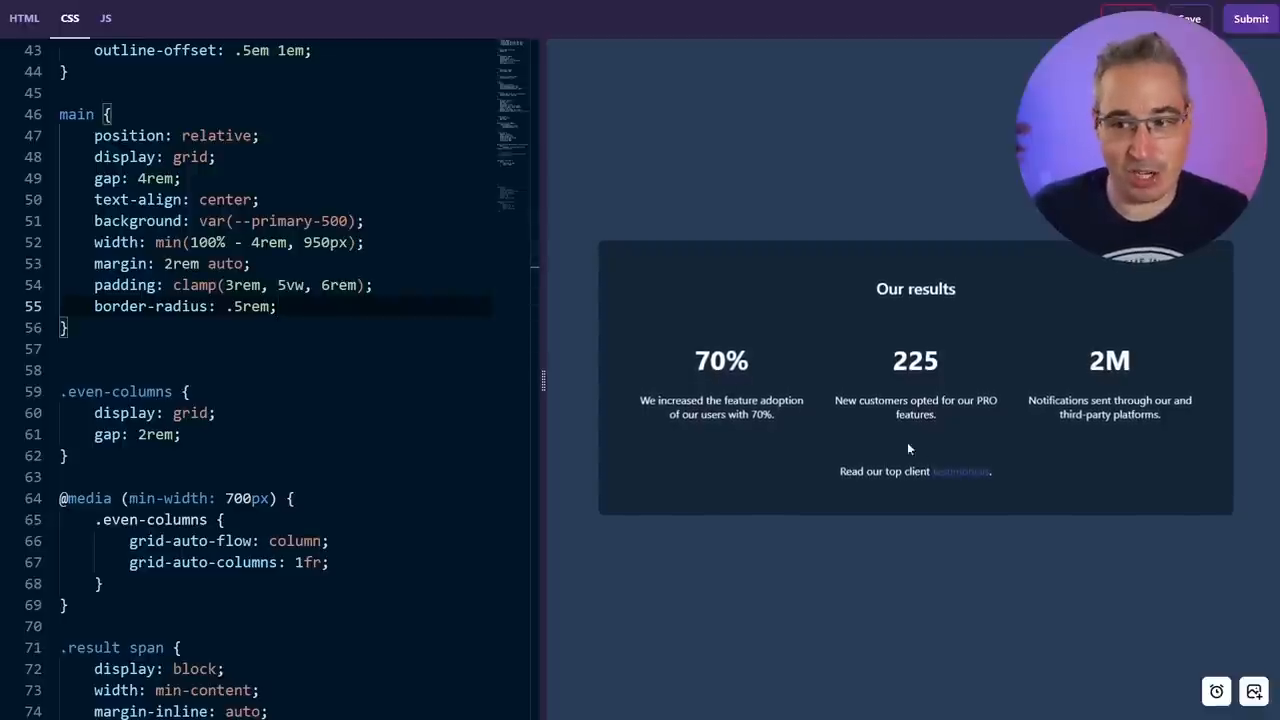
{"action": "scroll", "scroll_direction": "down", "scroll_amount": 3}
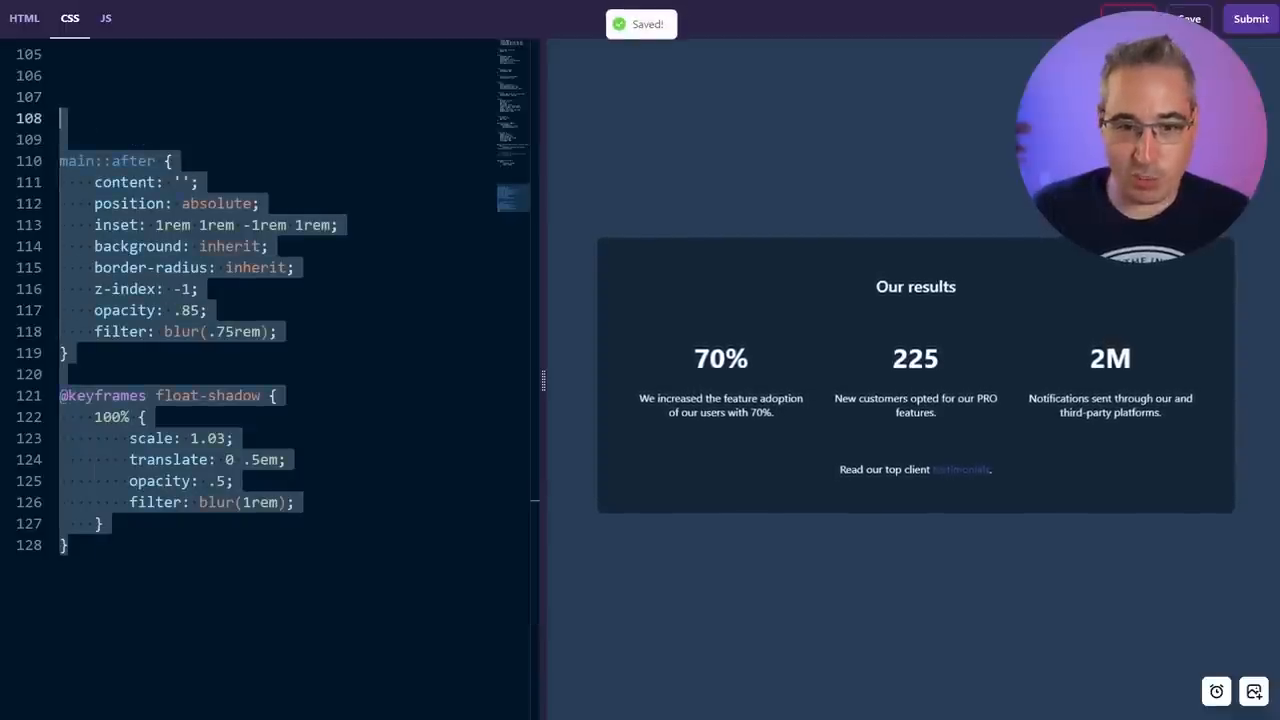
Enable main::after's float-shadow animation in the reduced-motion query and set its opacity to 1.
{"action": "scroll", "scroll_direction": "up", "scroll_amount": 3}
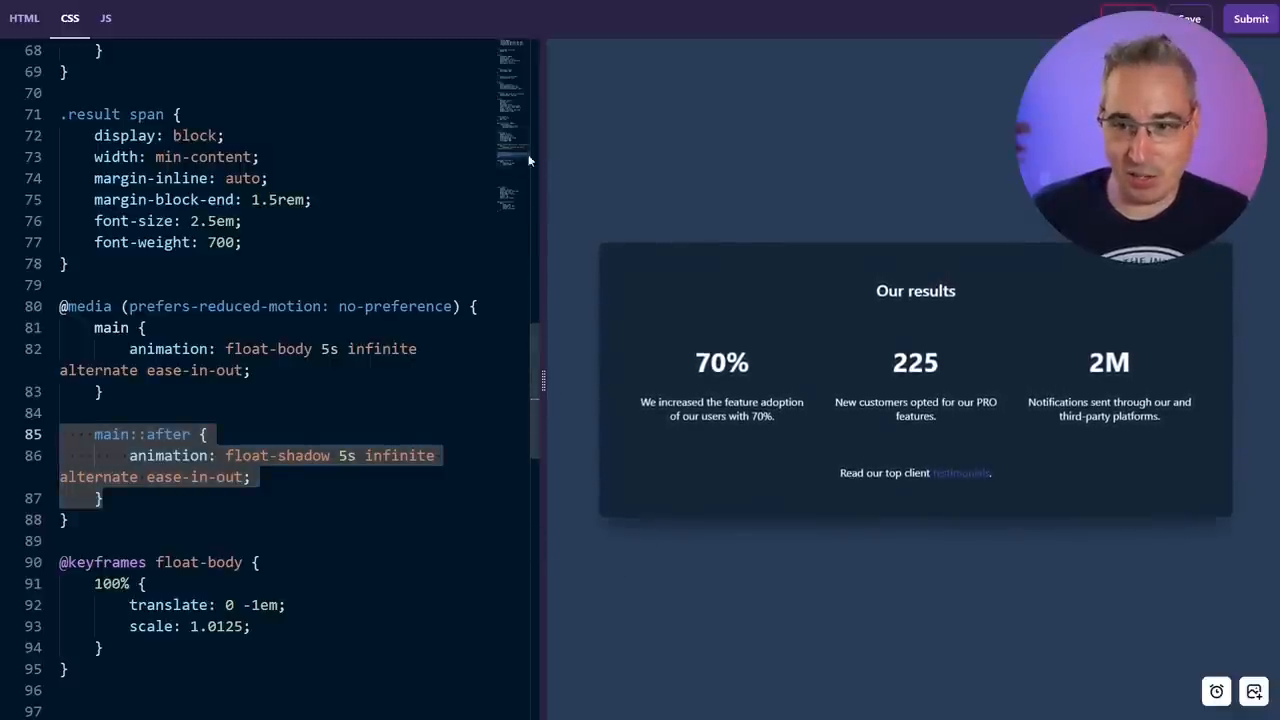
{"action": "scroll", "scroll_direction": "down", "scroll_amount": 3}
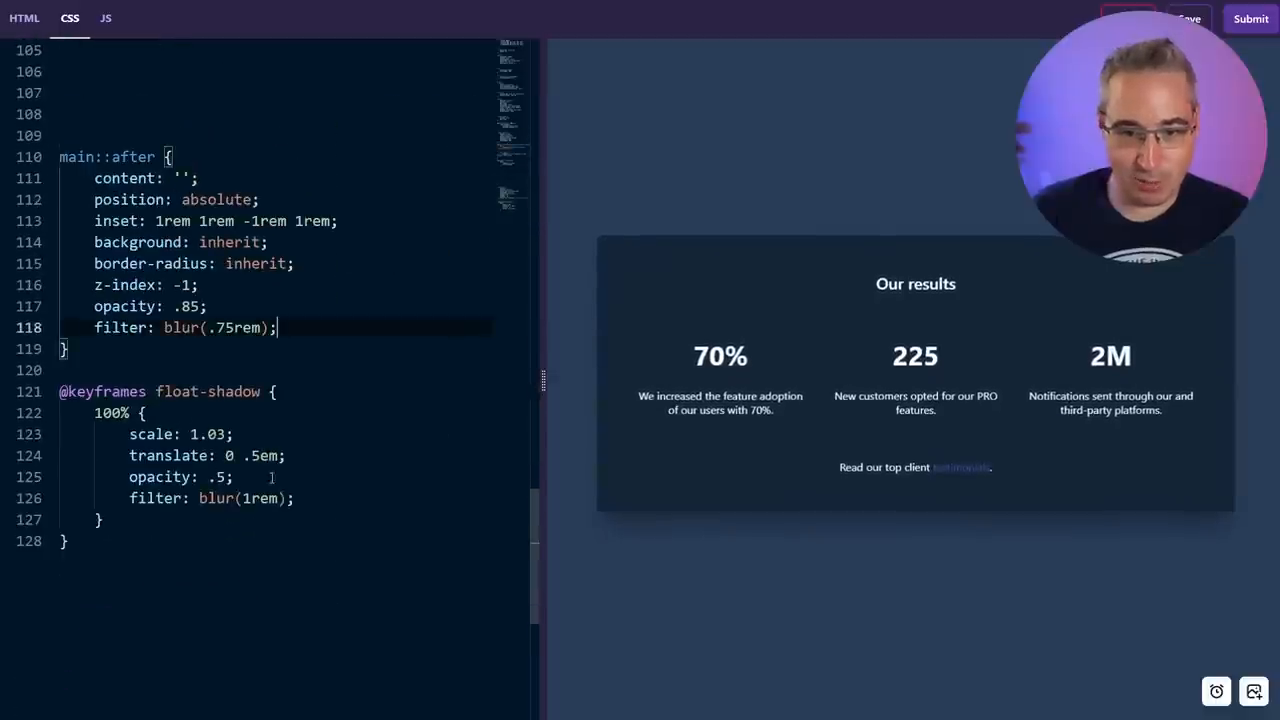
{"action": "type", "text": "1"}
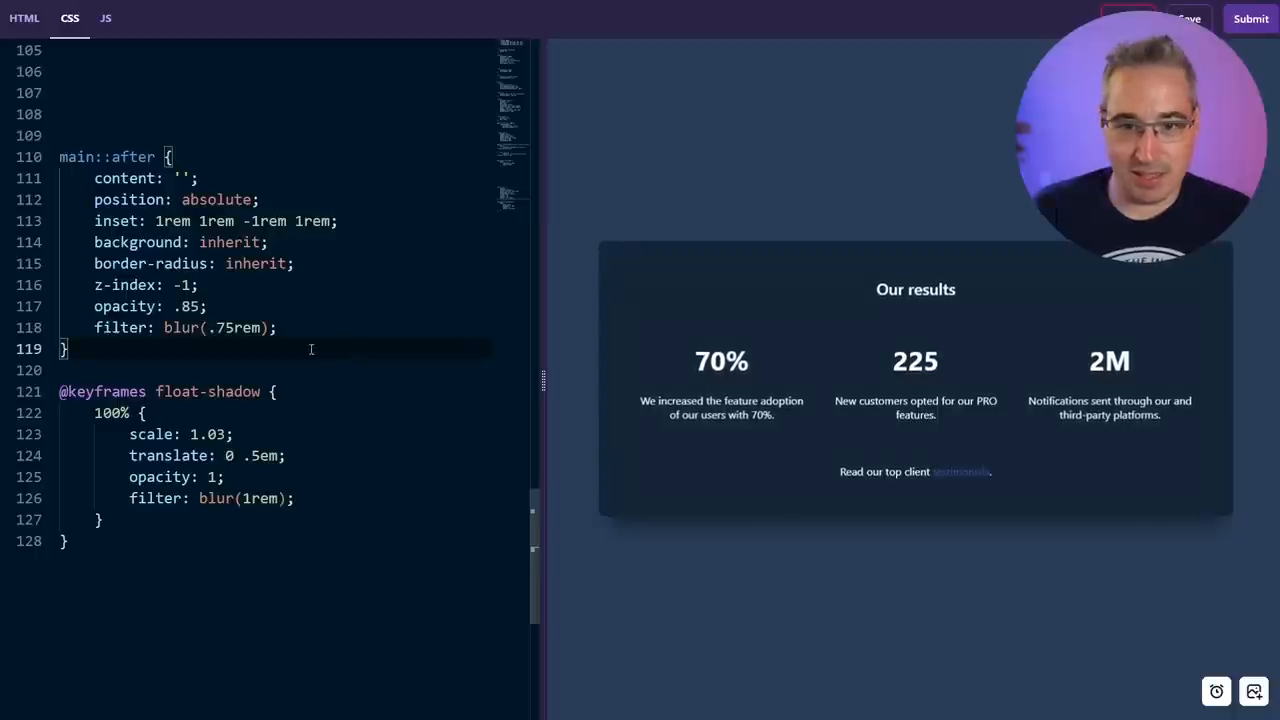
Swap main::after's inherit background for red to reveal the blurred glow.
{"action": "double_click", "coordinate": [229, 242]}
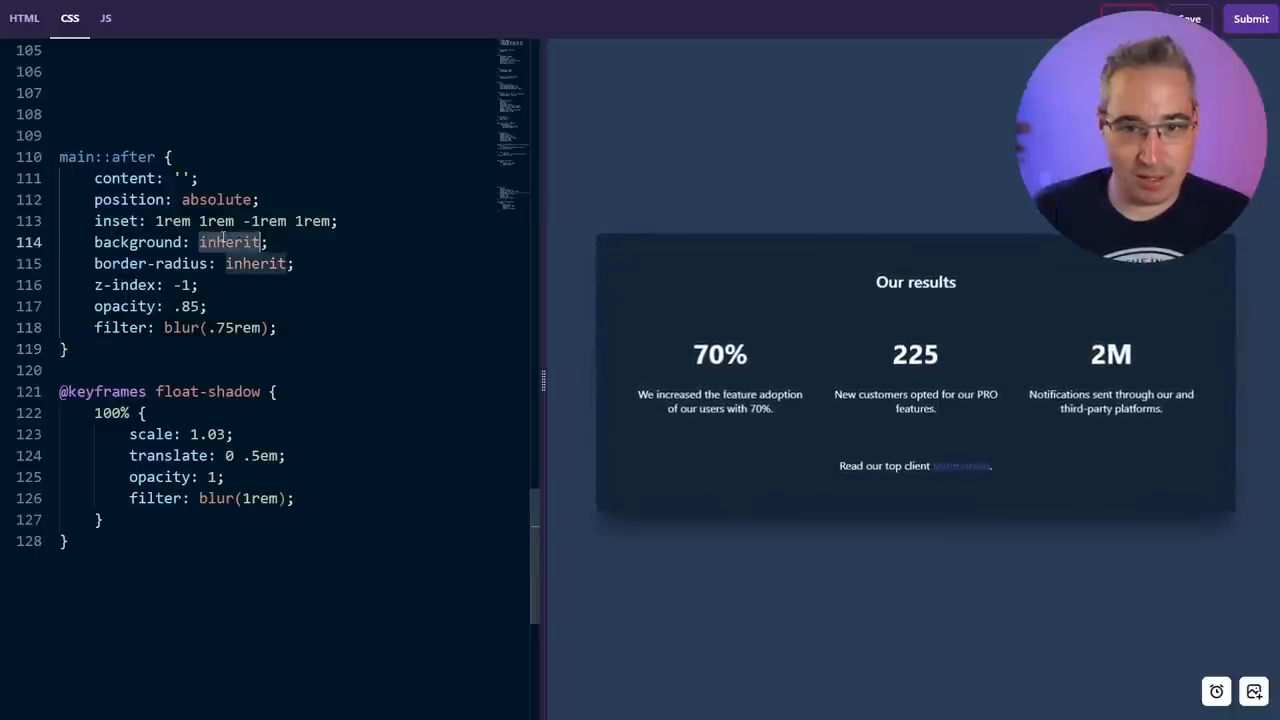
{"action": "type", "text": "red"}
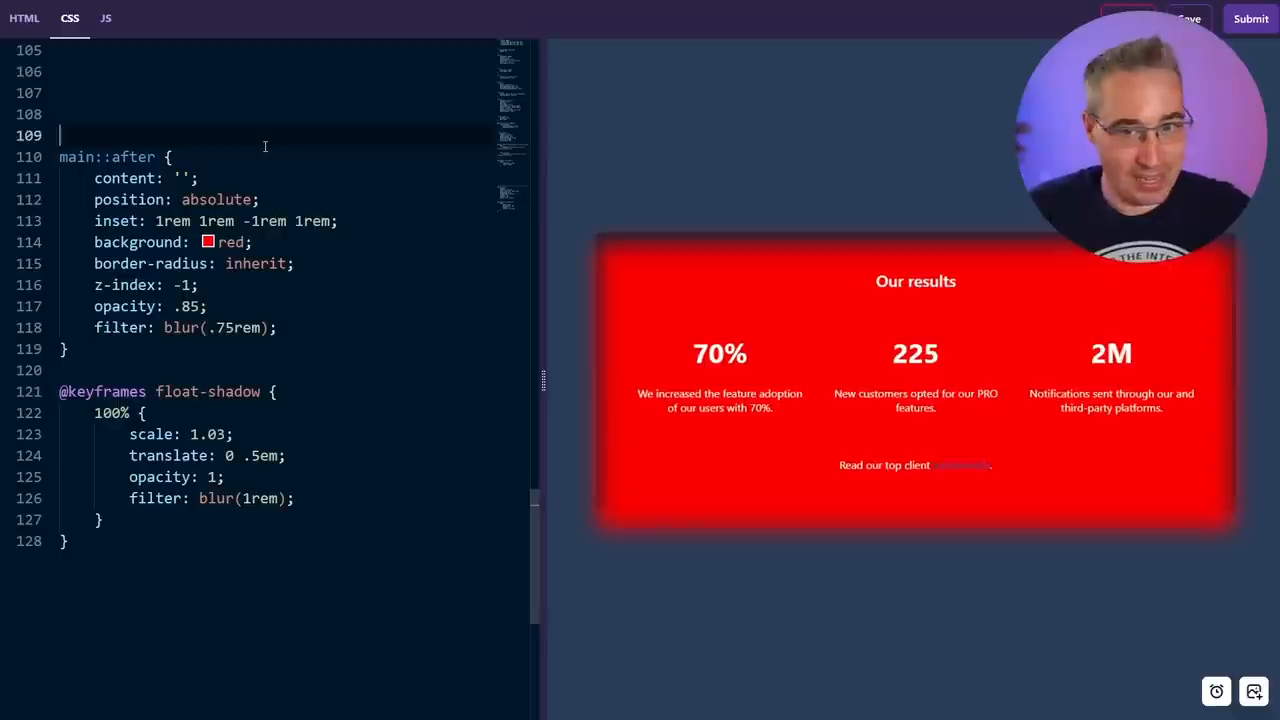
{"action": "type", "text": "inherit"}
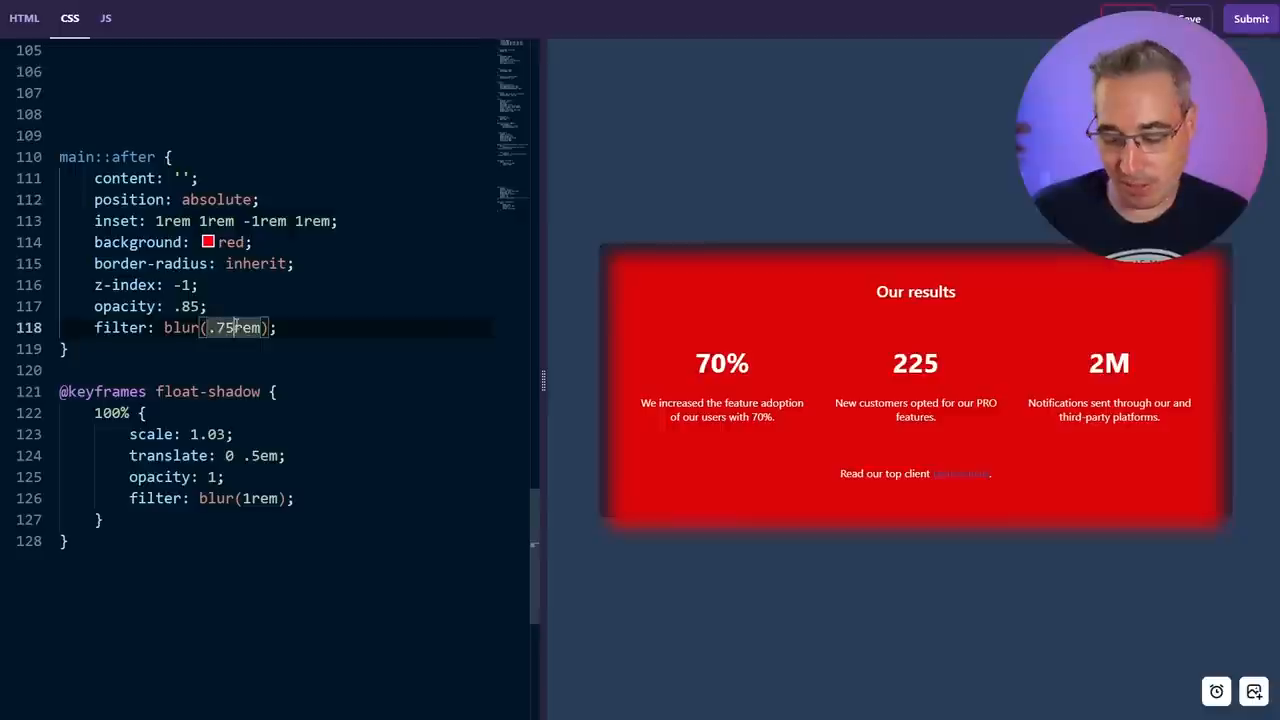
End float-shadow at scale 1.03, translate 0 .5em and opacity .5.
{"action": "key", "text": "ctrl+/"}
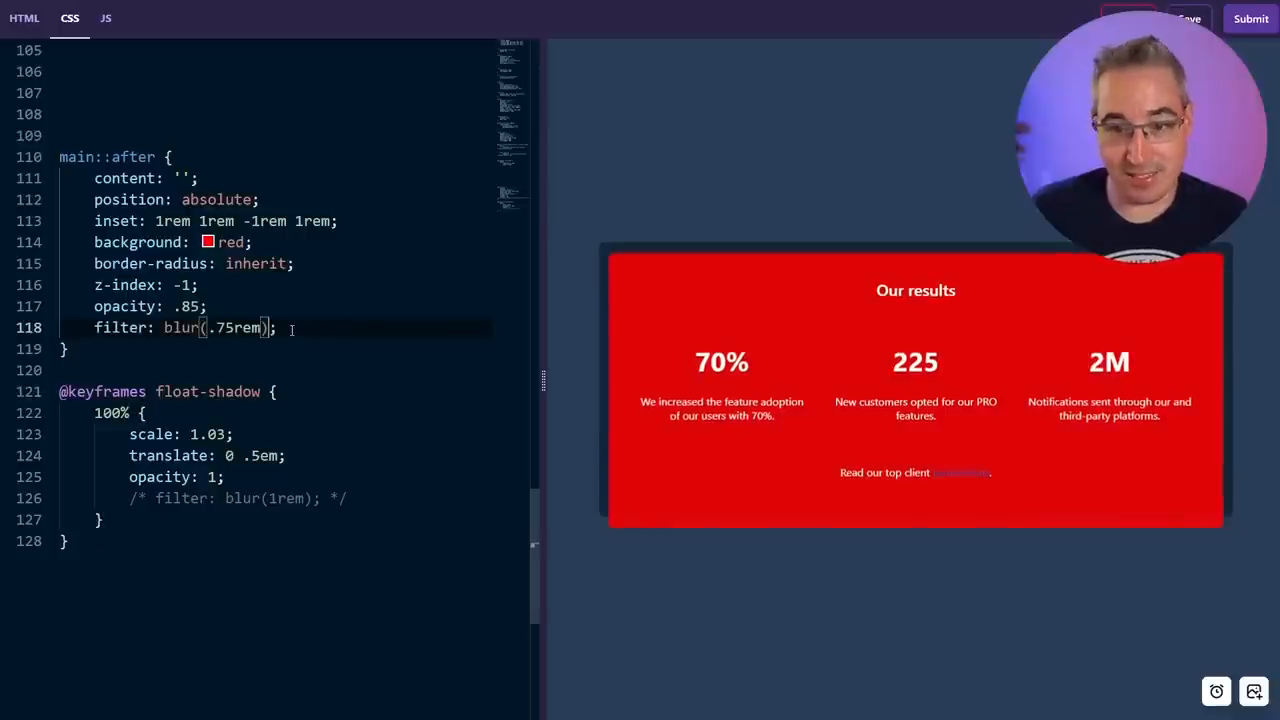
{"action": "mouse_move", "coordinate": [160, 306]}
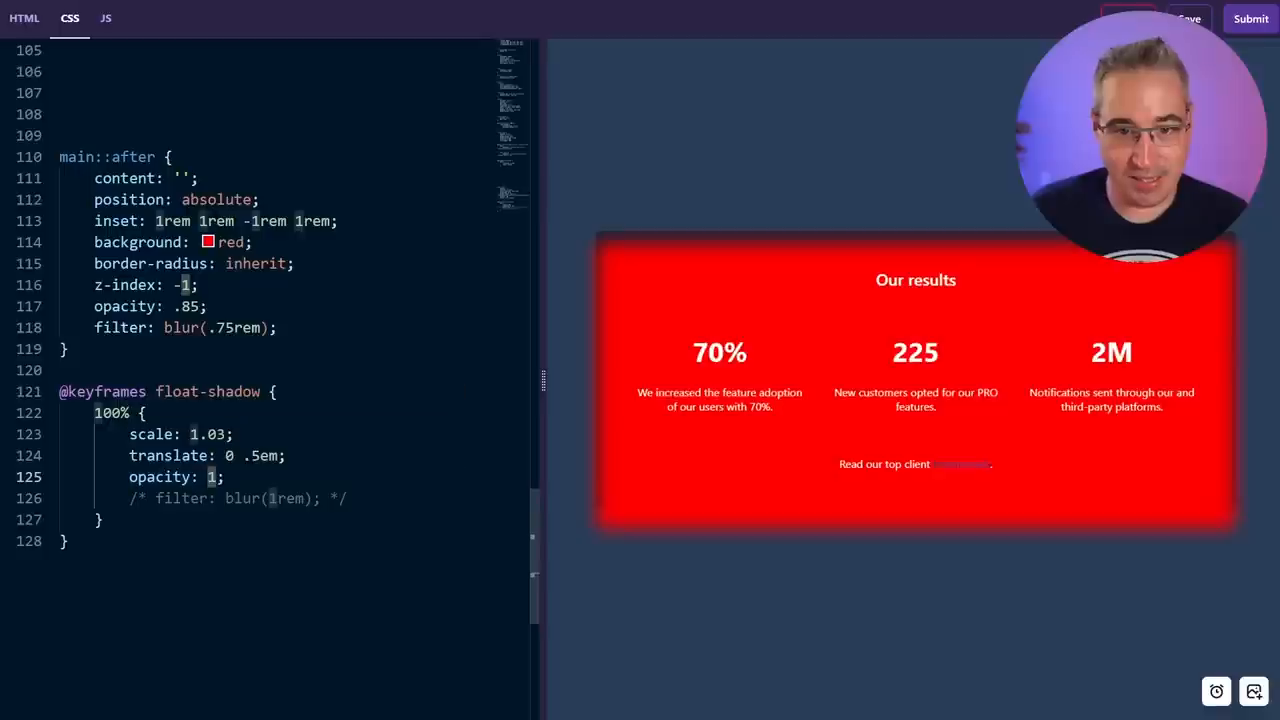
{"action": "type", "text": ".5"}
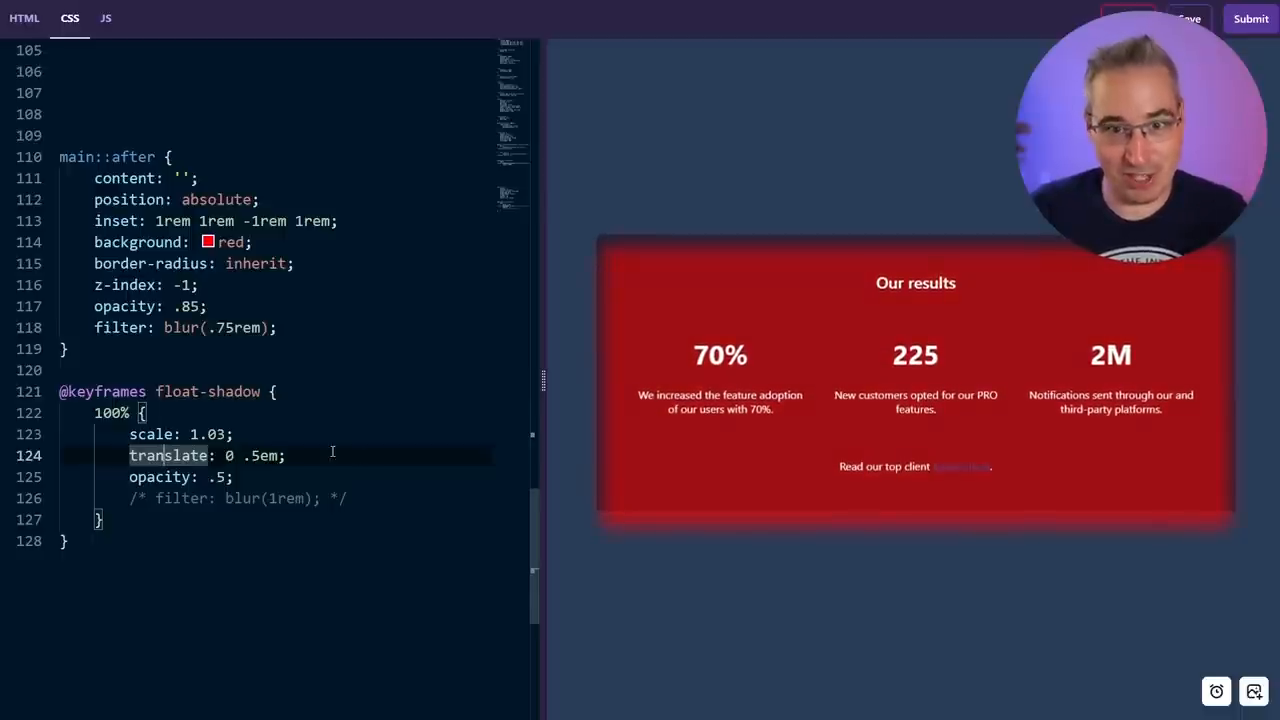
{"action": "mouse_move", "coordinate": [168, 455]}
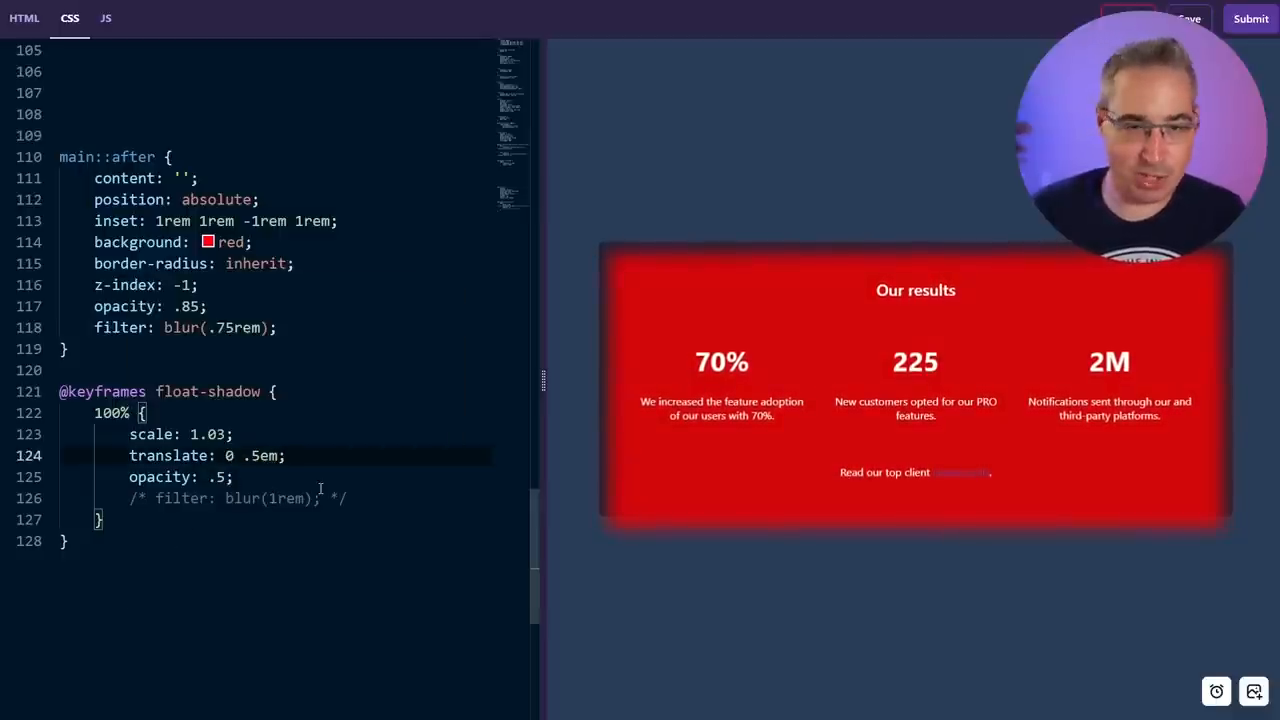
Change main::after's background from red back to inherit.
{"action": "left_click", "coordinate": [1189, 18]}
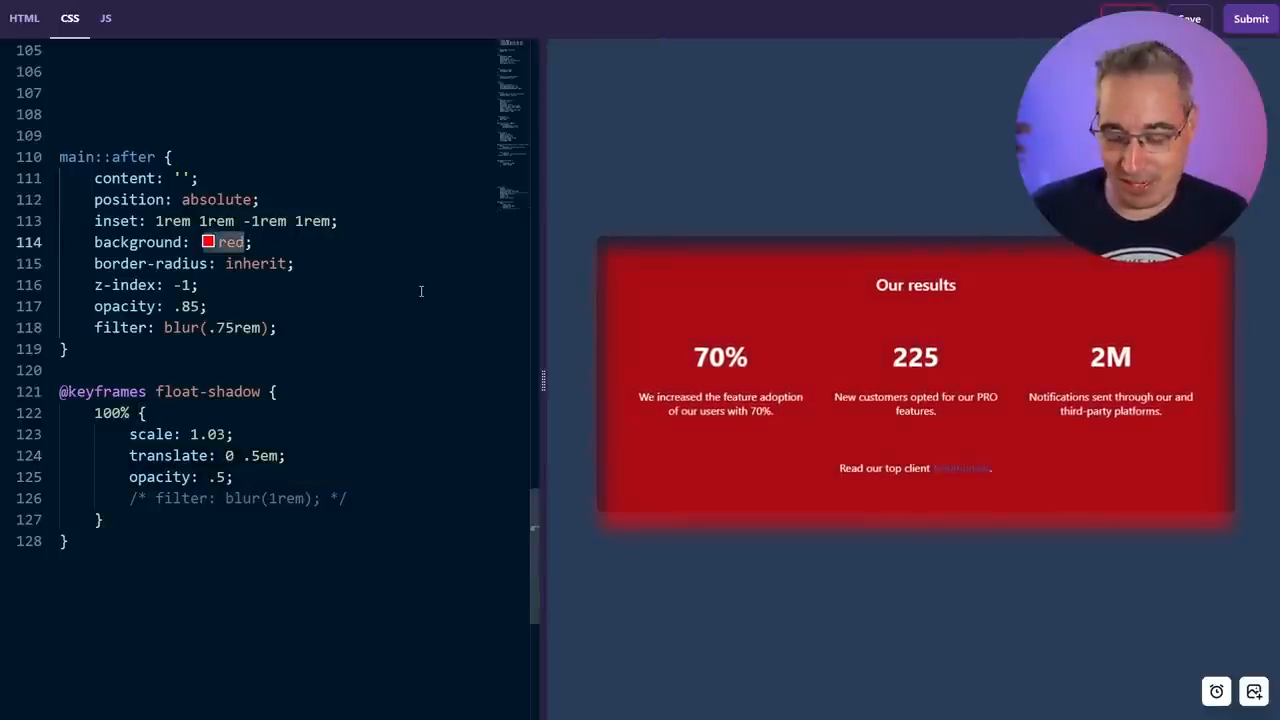
{"action": "type", "text": "inherit"}
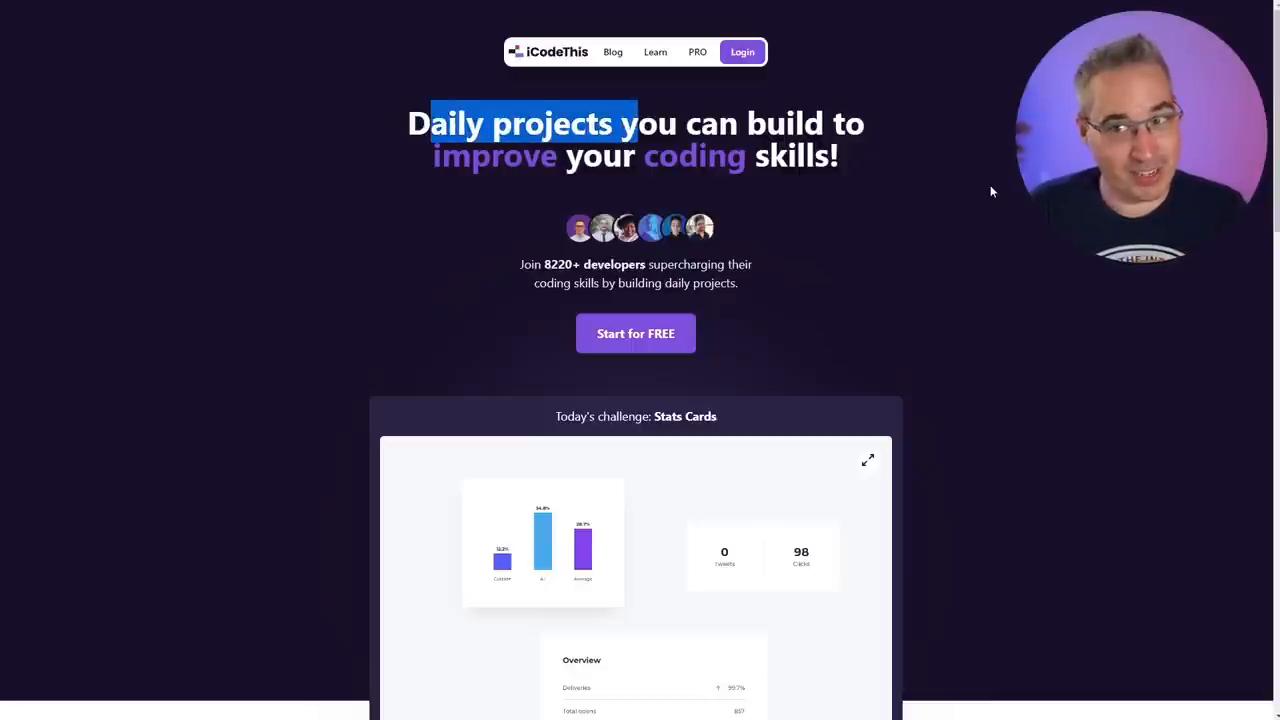
{"action": "mouse_move", "coordinate": [982, 245]}
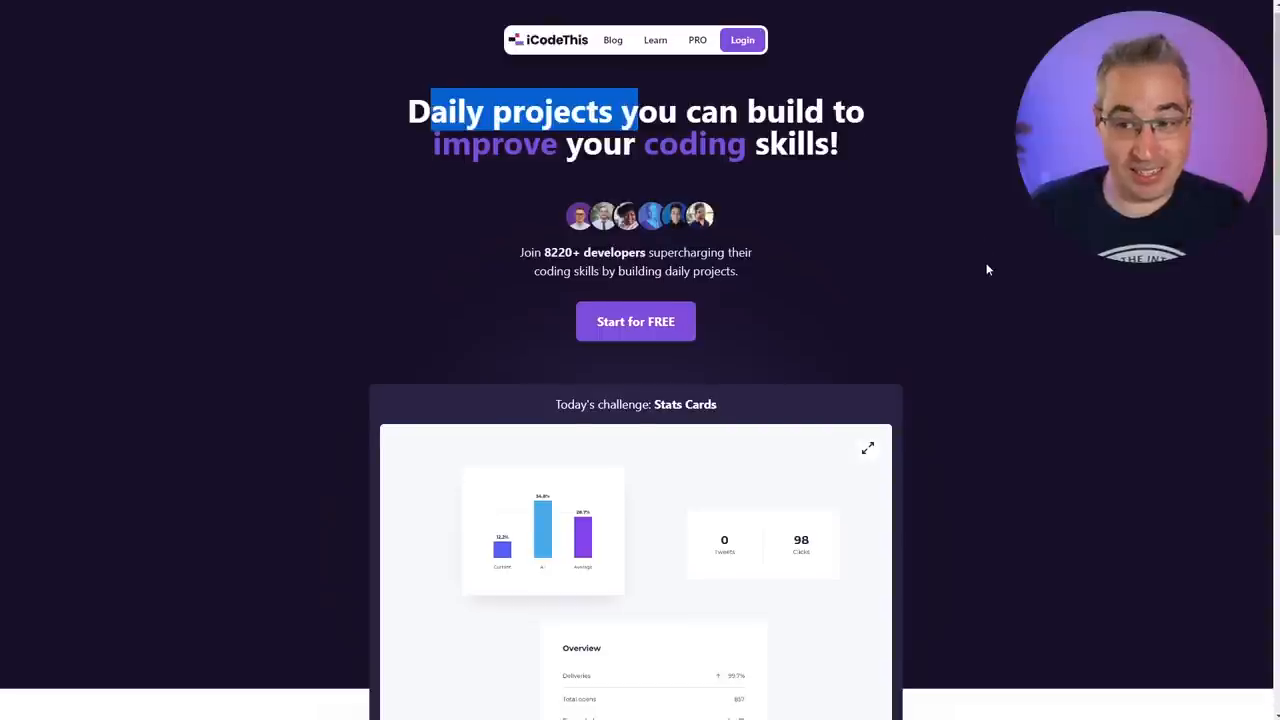
Scroll past today's challenge on the homepage and open the Simple Stats project.
{"action": "scroll", "scroll_direction": "down", "scroll_amount": 3}
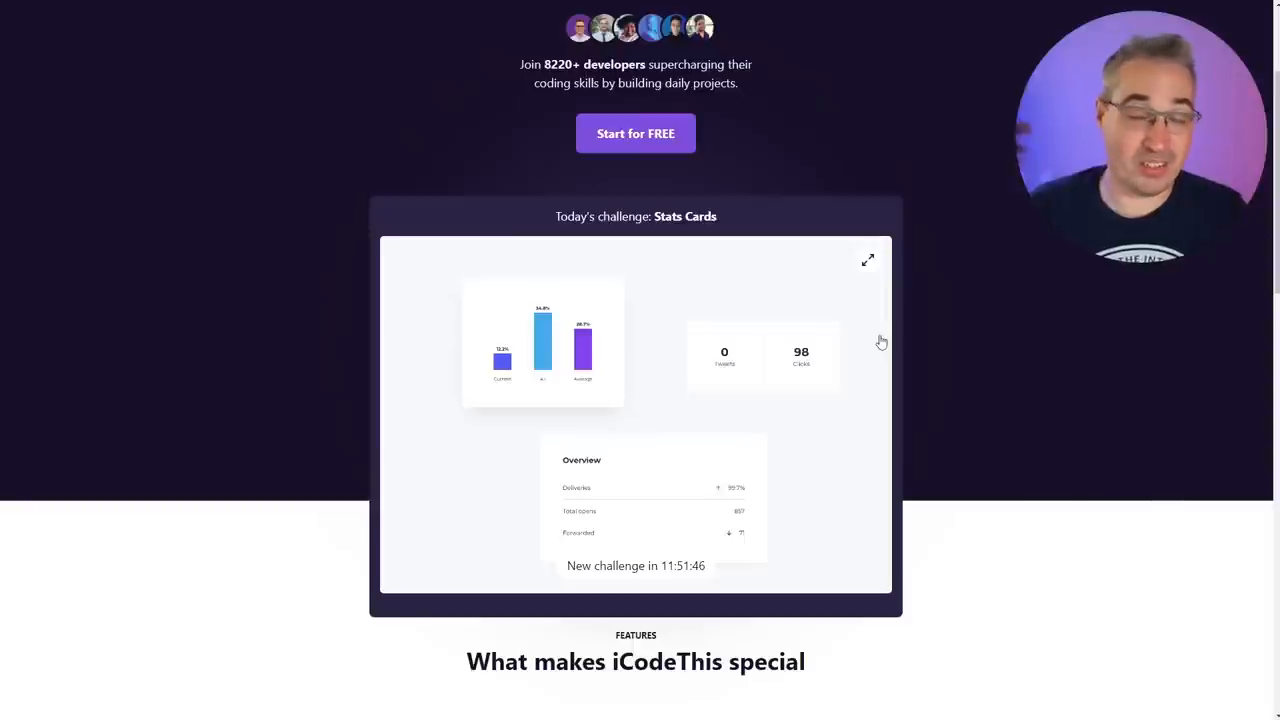
{"action": "mouse_move", "coordinate": [1032, 341]}
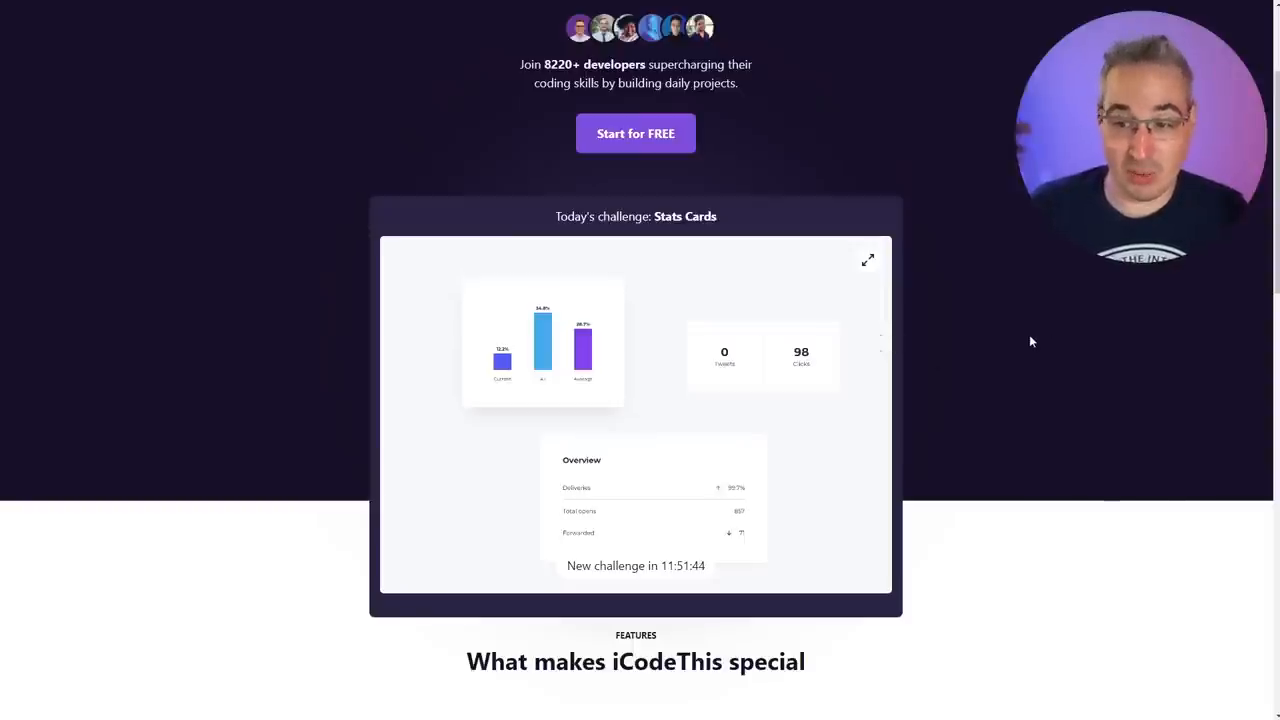
{"action": "scroll", "scroll_direction": "up", "scroll_amount": 3}
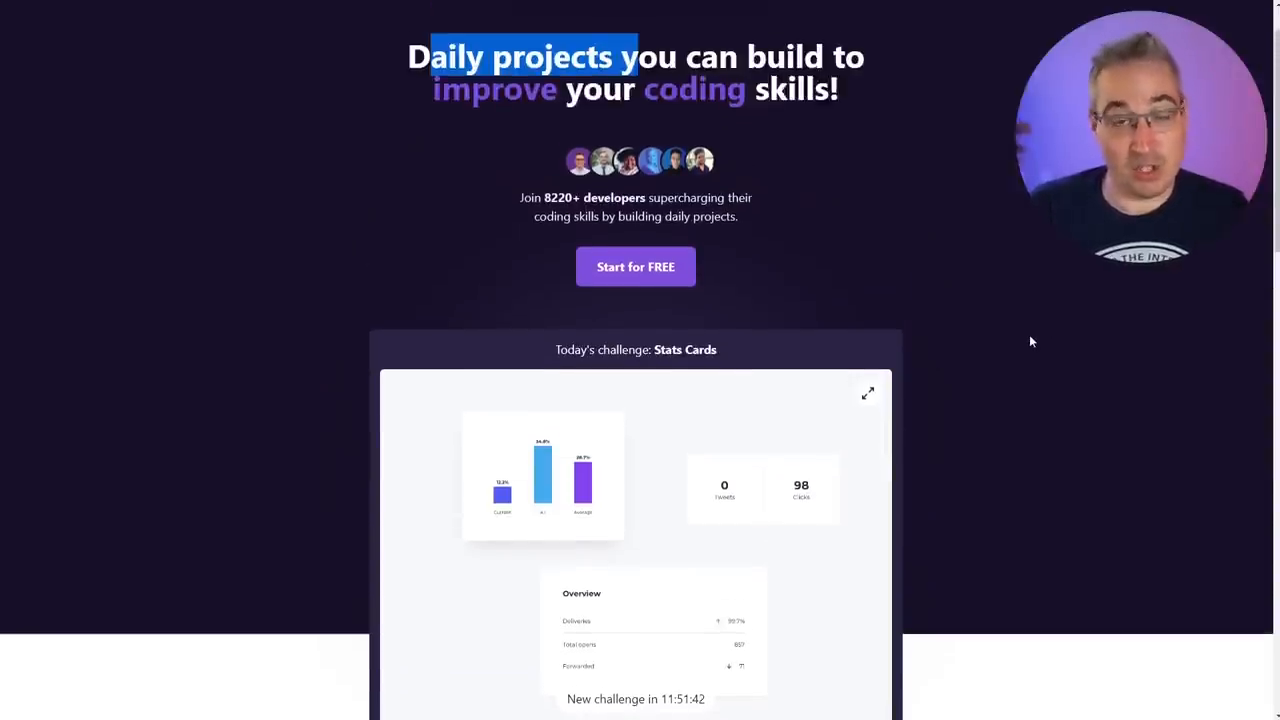
{"action": "left_click", "coordinate": [867, 392]}
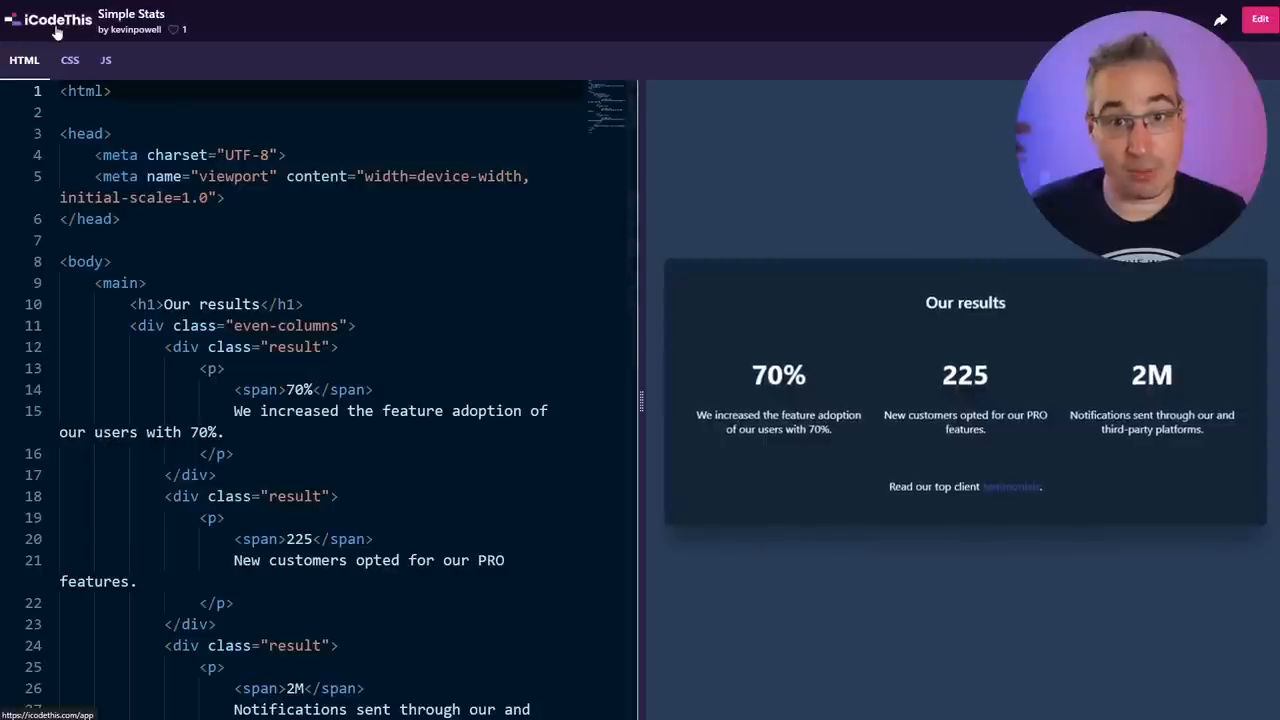
Return to the dashboard, browse PRO Available Challenges and open Feedback Widgets.
{"action": "left_click", "coordinate": [57, 19]}
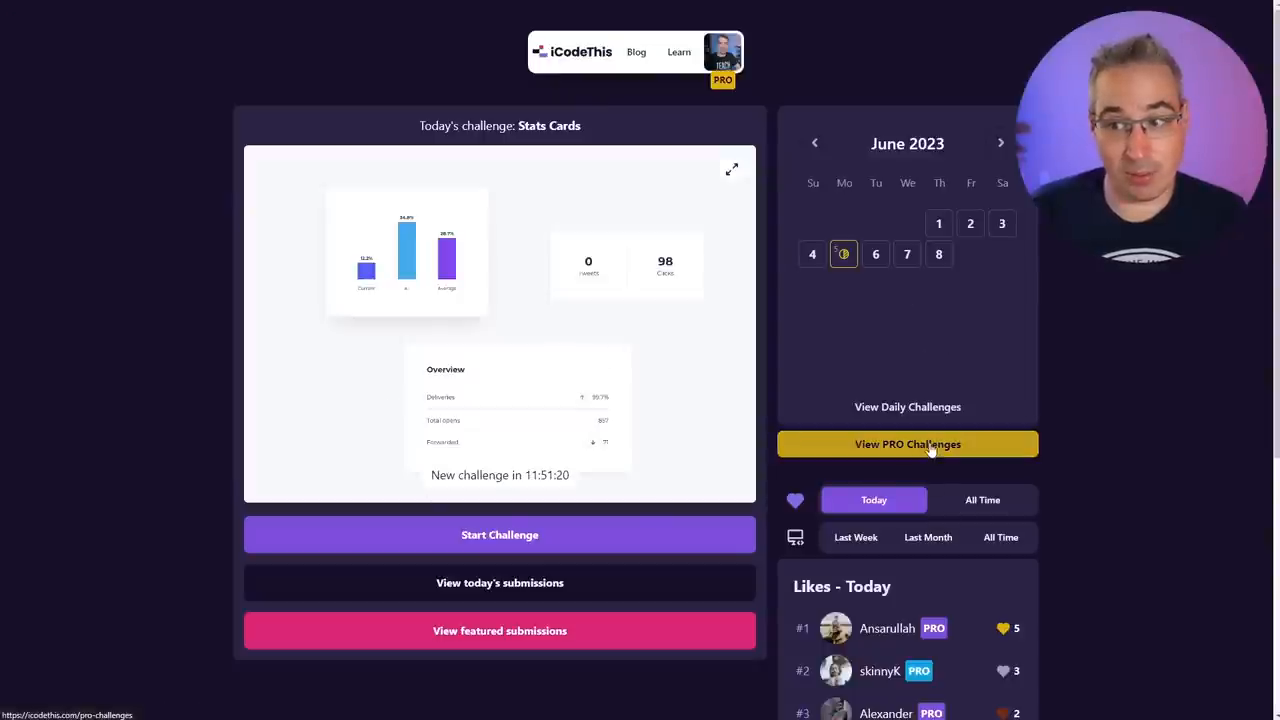
{"action": "left_click", "coordinate": [907, 444]}
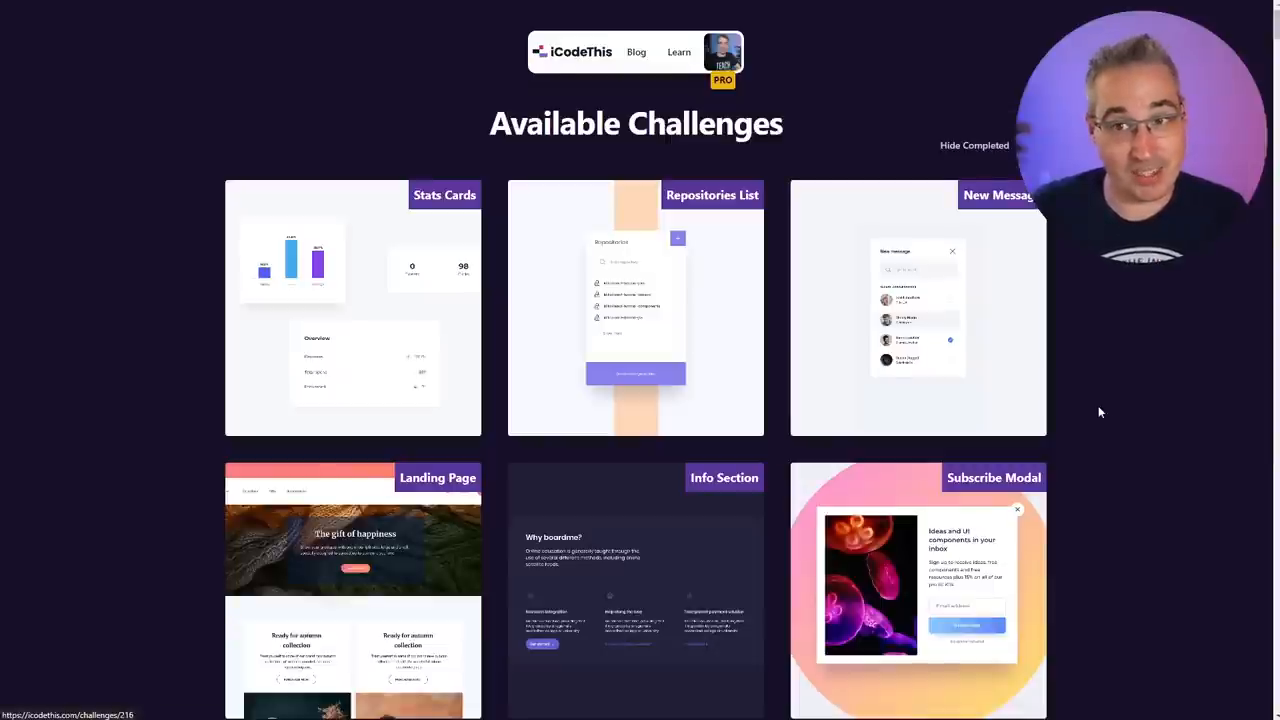
{"action": "scroll", "scroll_direction": "down", "scroll_amount": 3}
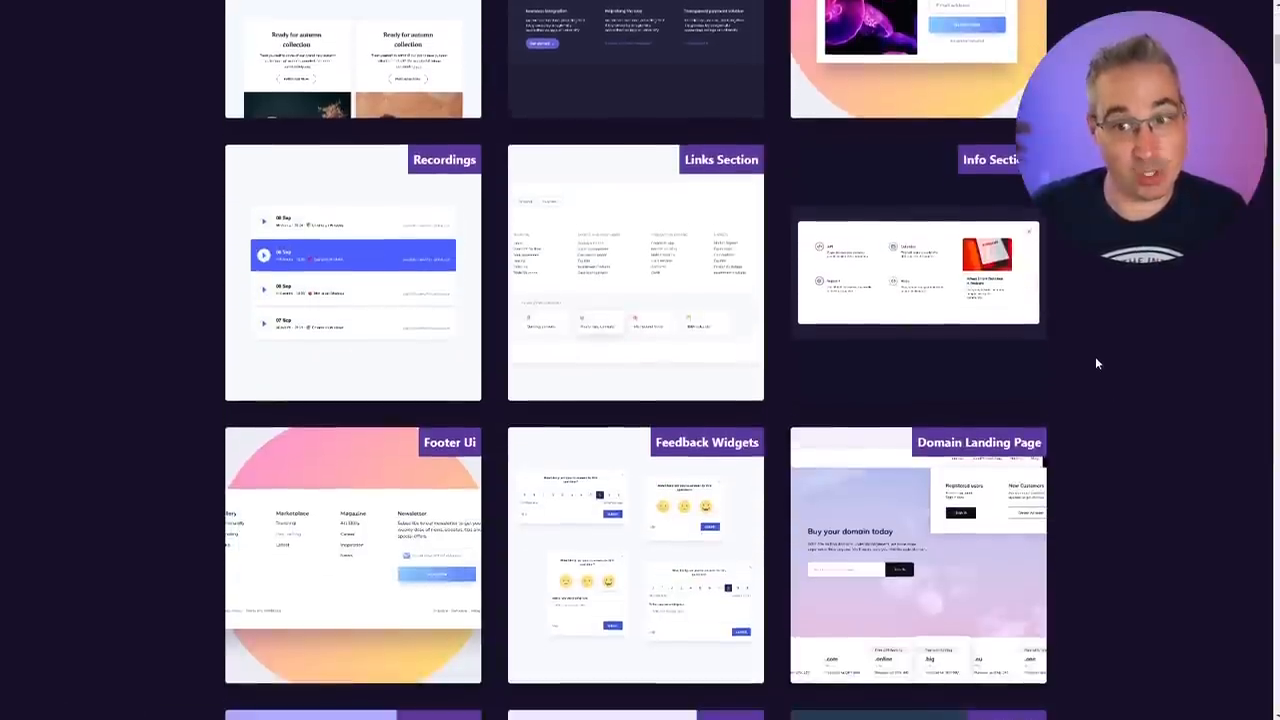
{"action": "scroll", "scroll_direction": "down", "scroll_amount": 3}
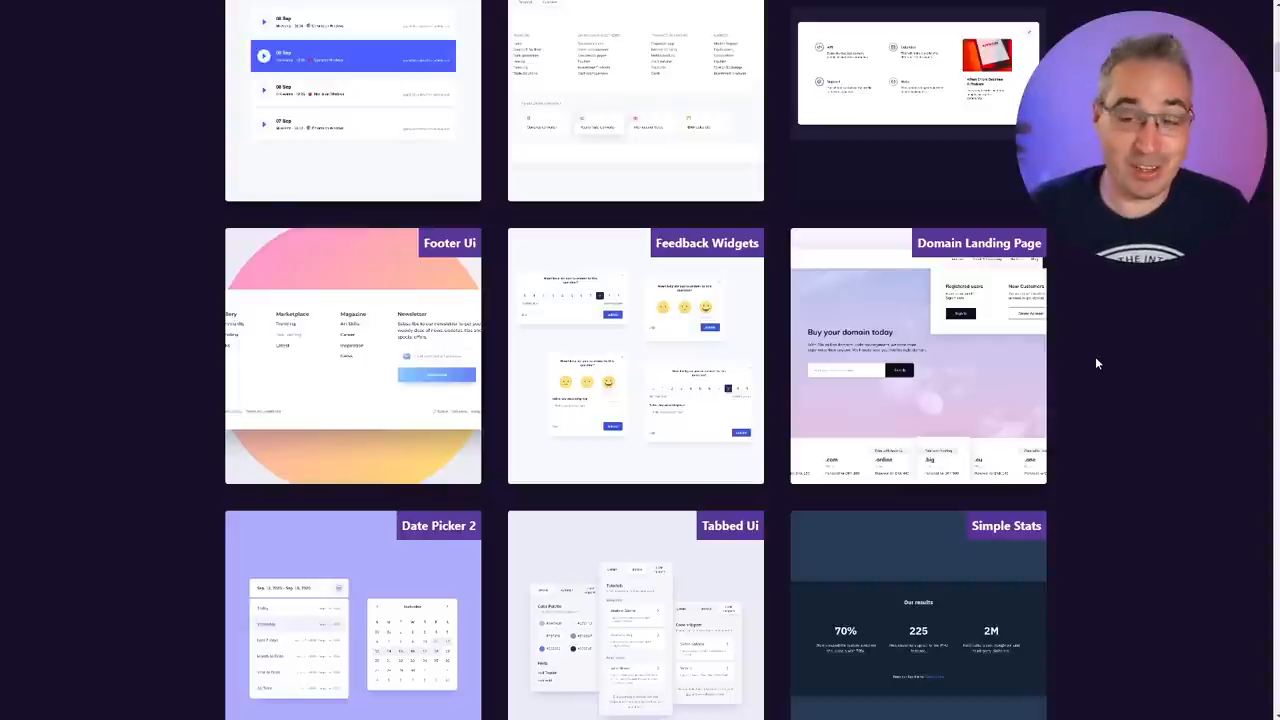
{"action": "mouse_move", "coordinate": [1103, 390]}
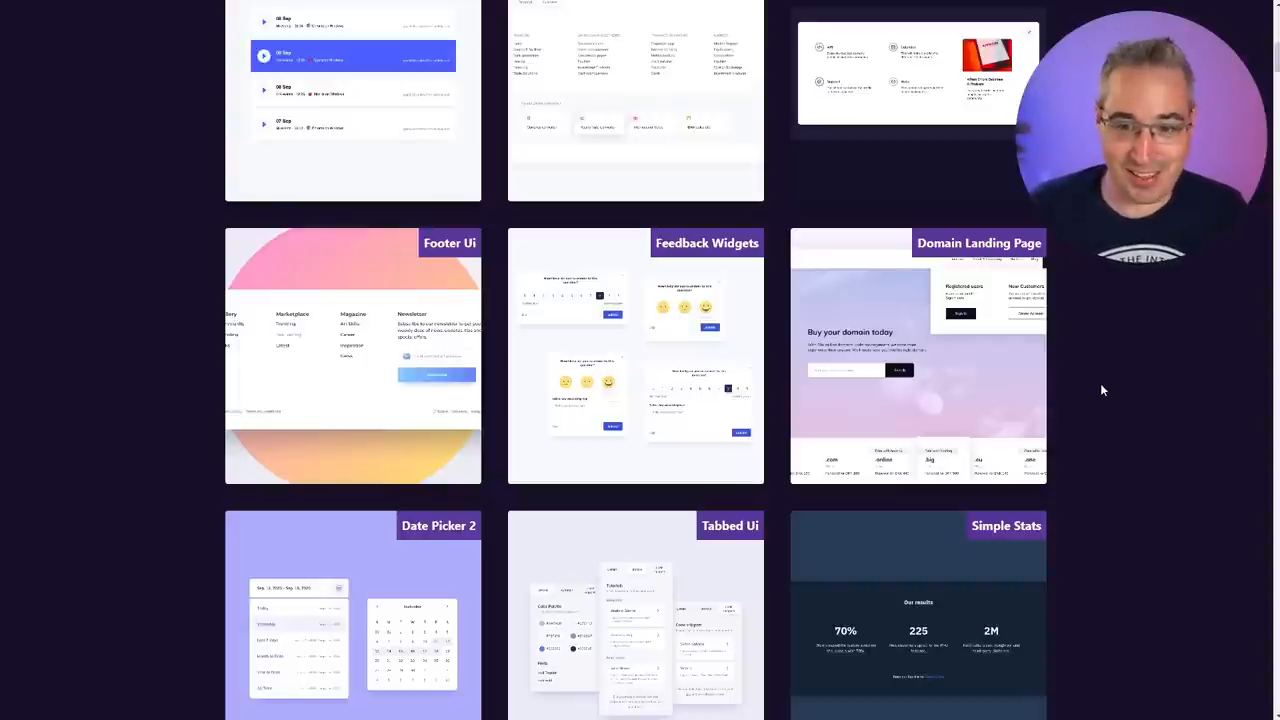
{"action": "scroll", "scroll_direction": "down", "scroll_amount": 3}
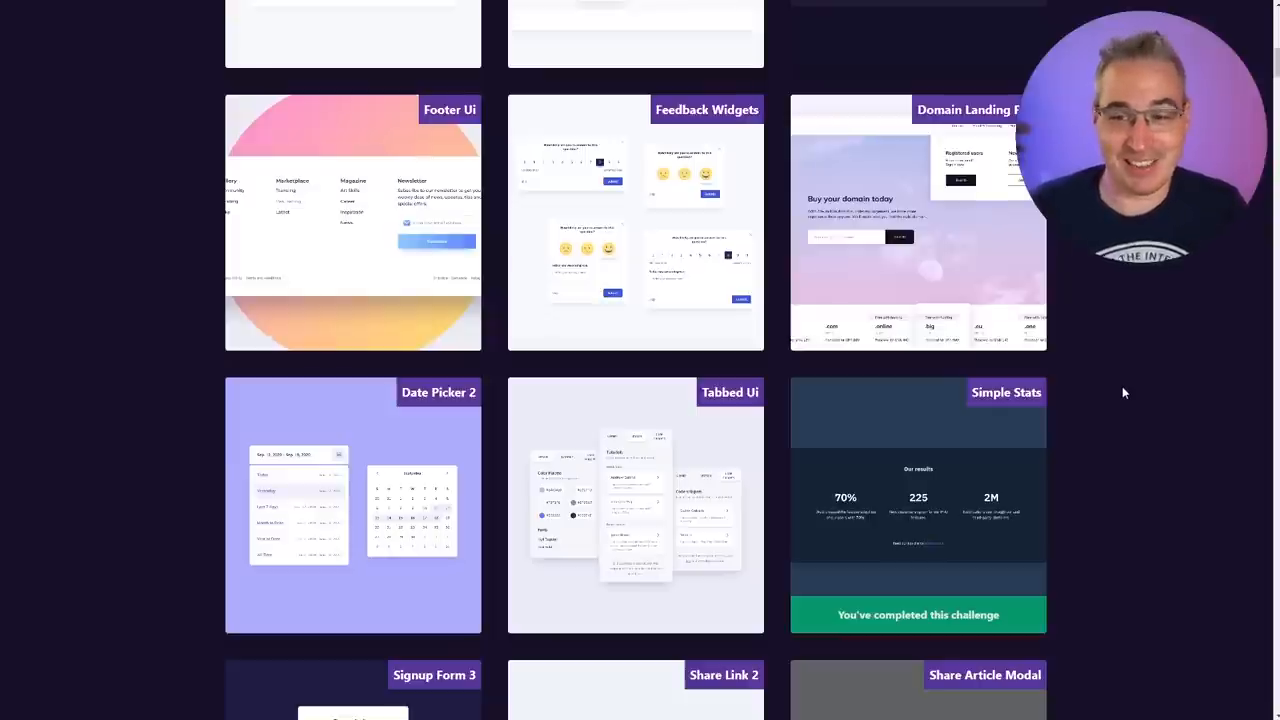
{"action": "mouse_move", "coordinate": [925, 558]}
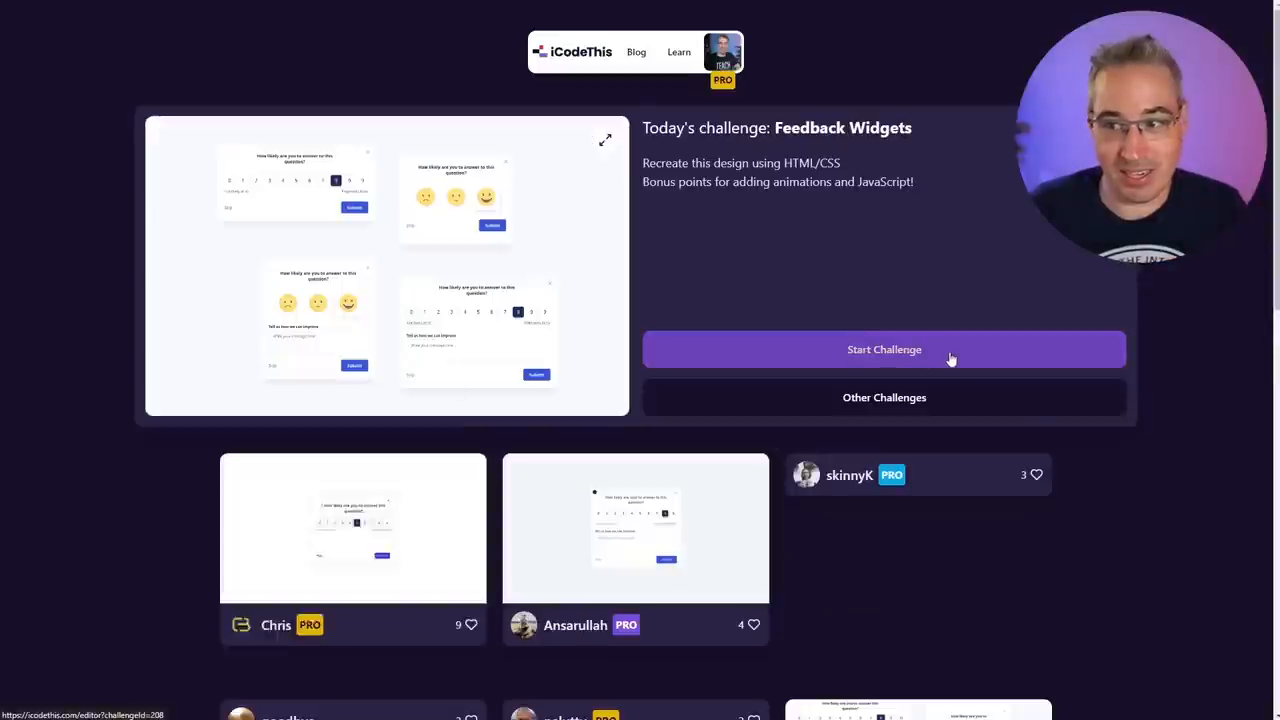
Start the Feedback Widgets challenge and check its JS code, then the HTML.
{"action": "left_click", "coordinate": [884, 349]}
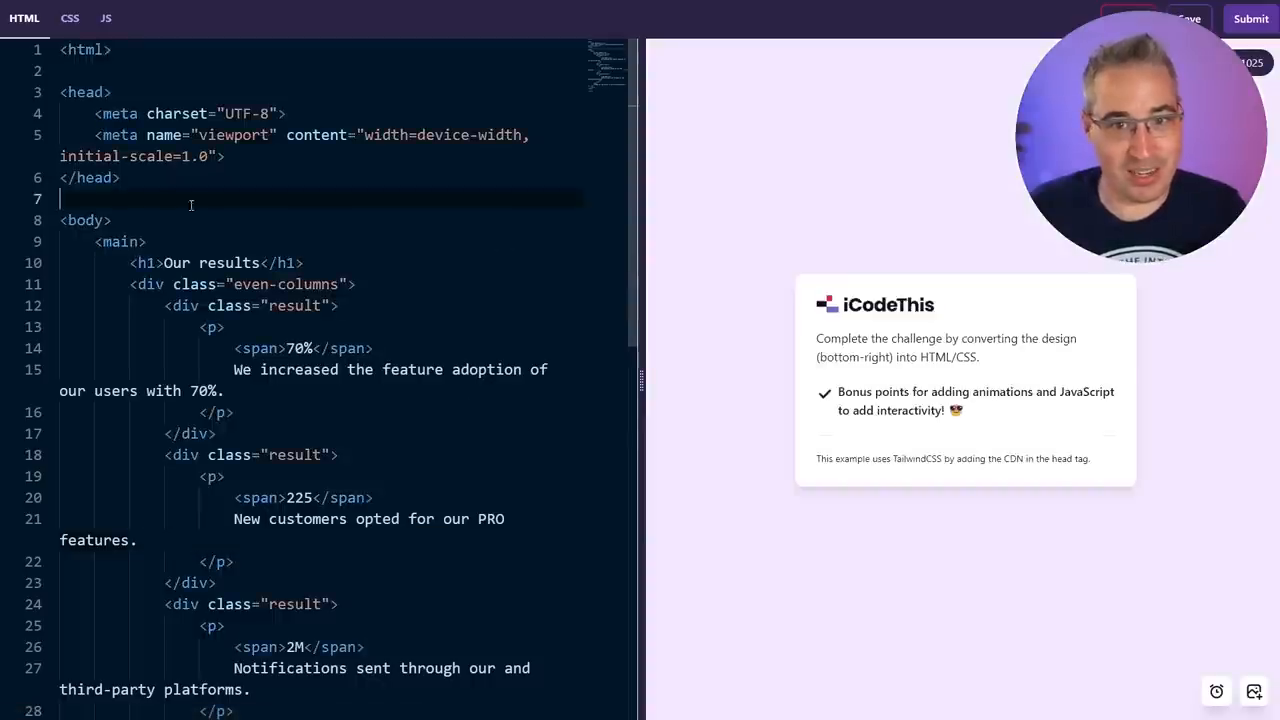
{"action": "left_click", "coordinate": [105, 18]}
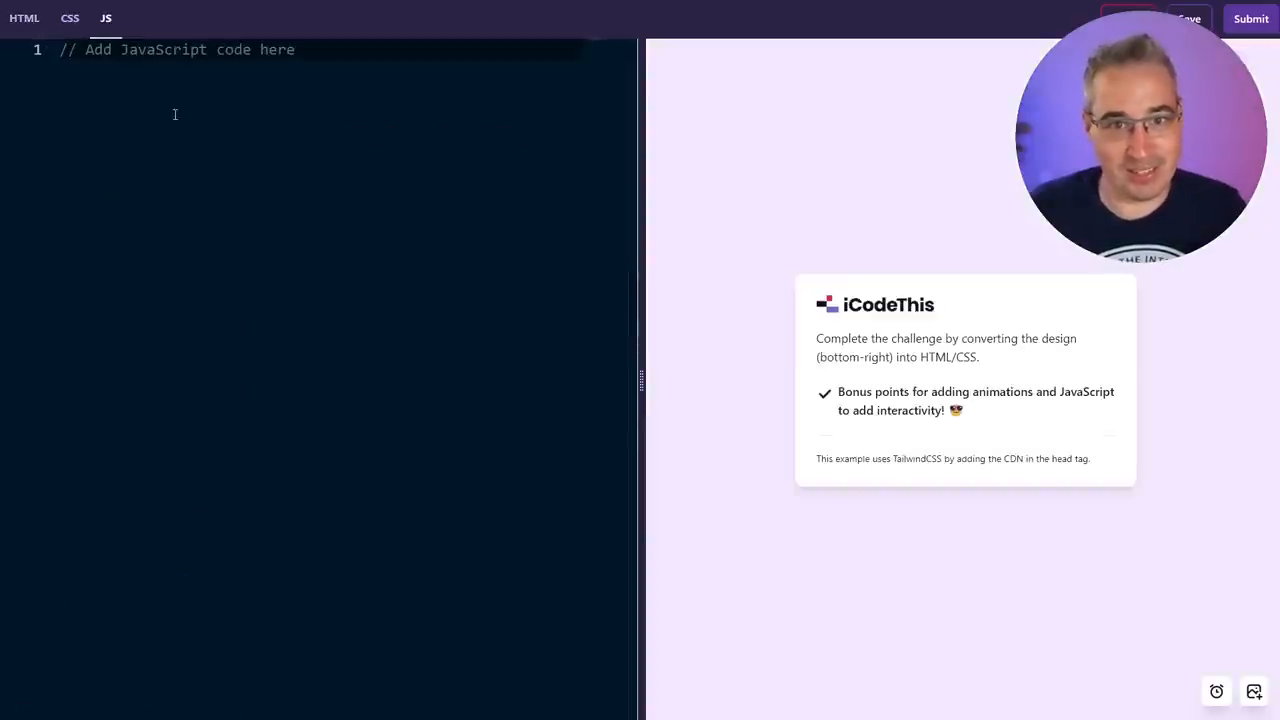
{"action": "left_click", "coordinate": [24, 18]}
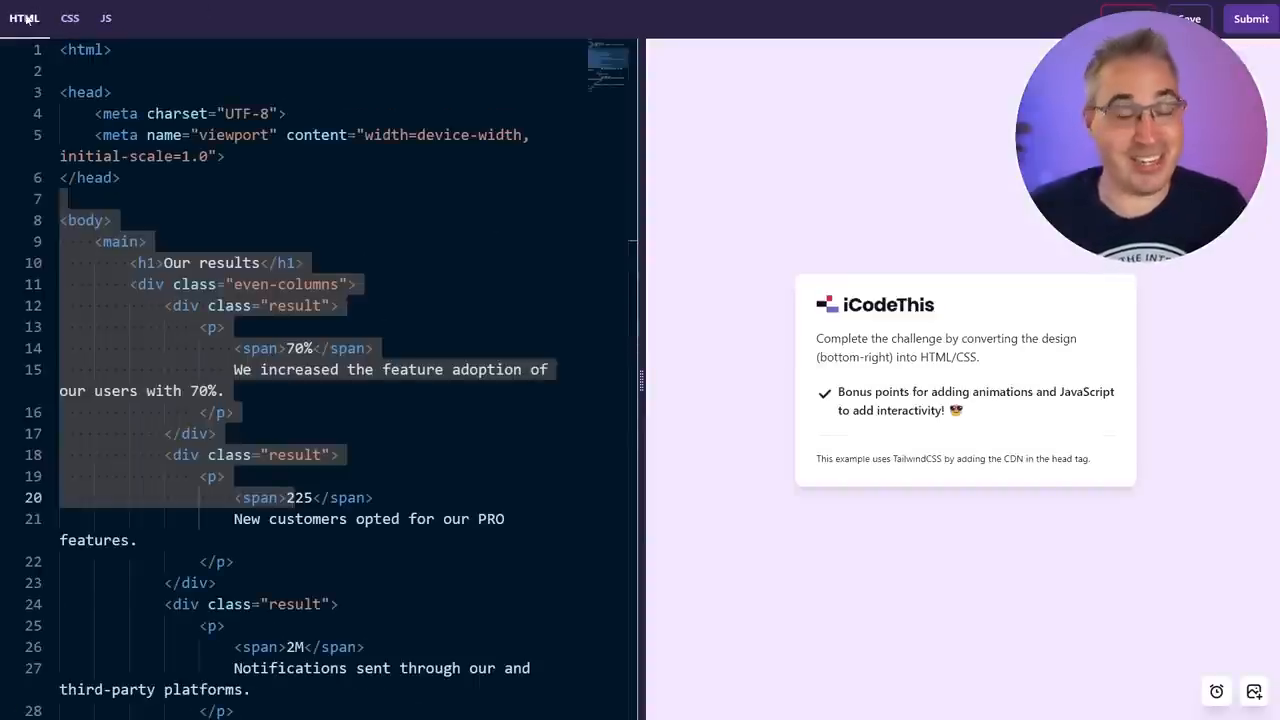